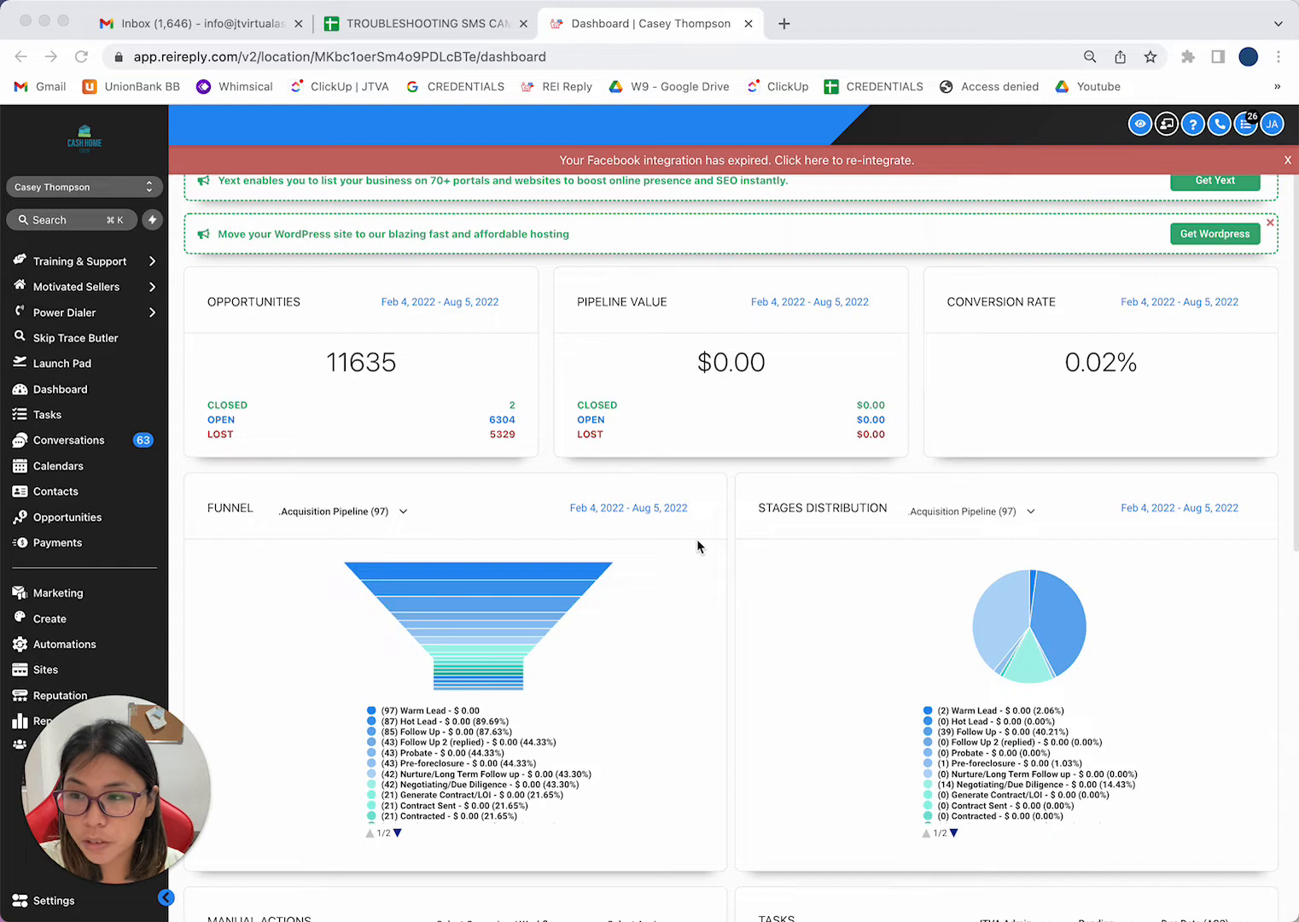
mouse_move(467, 416)
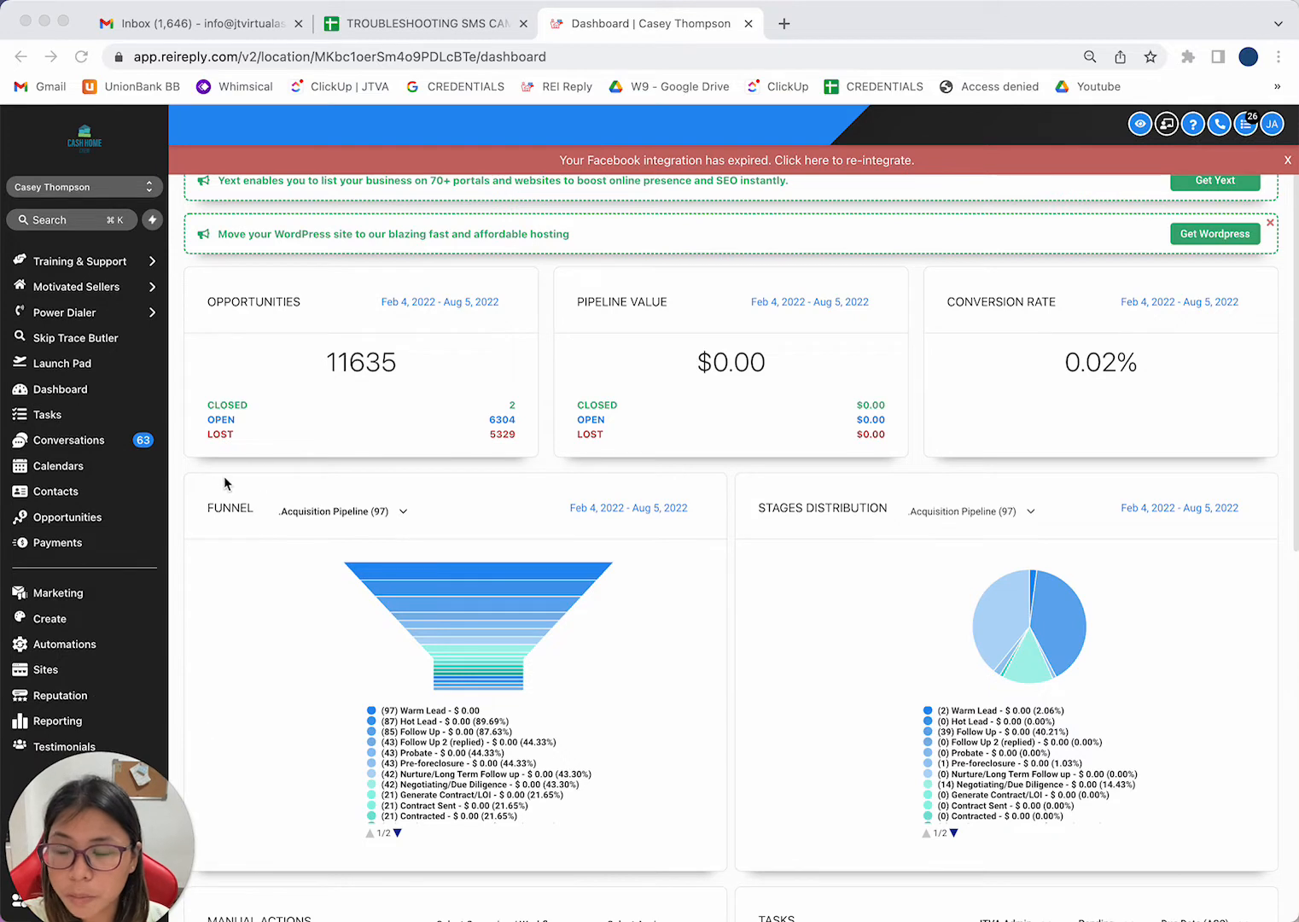
mouse_move(602, 451)
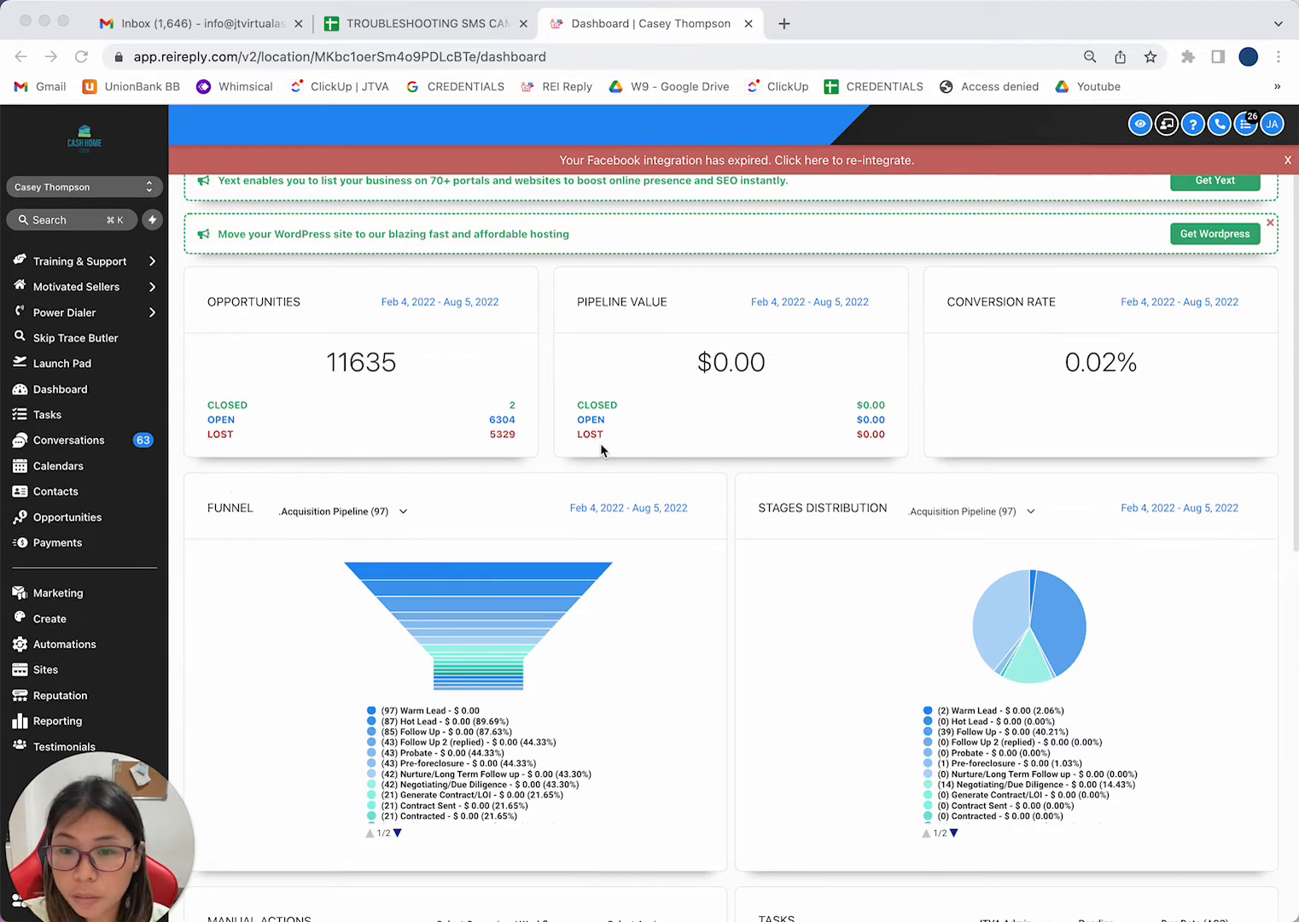
mouse_move(100, 663)
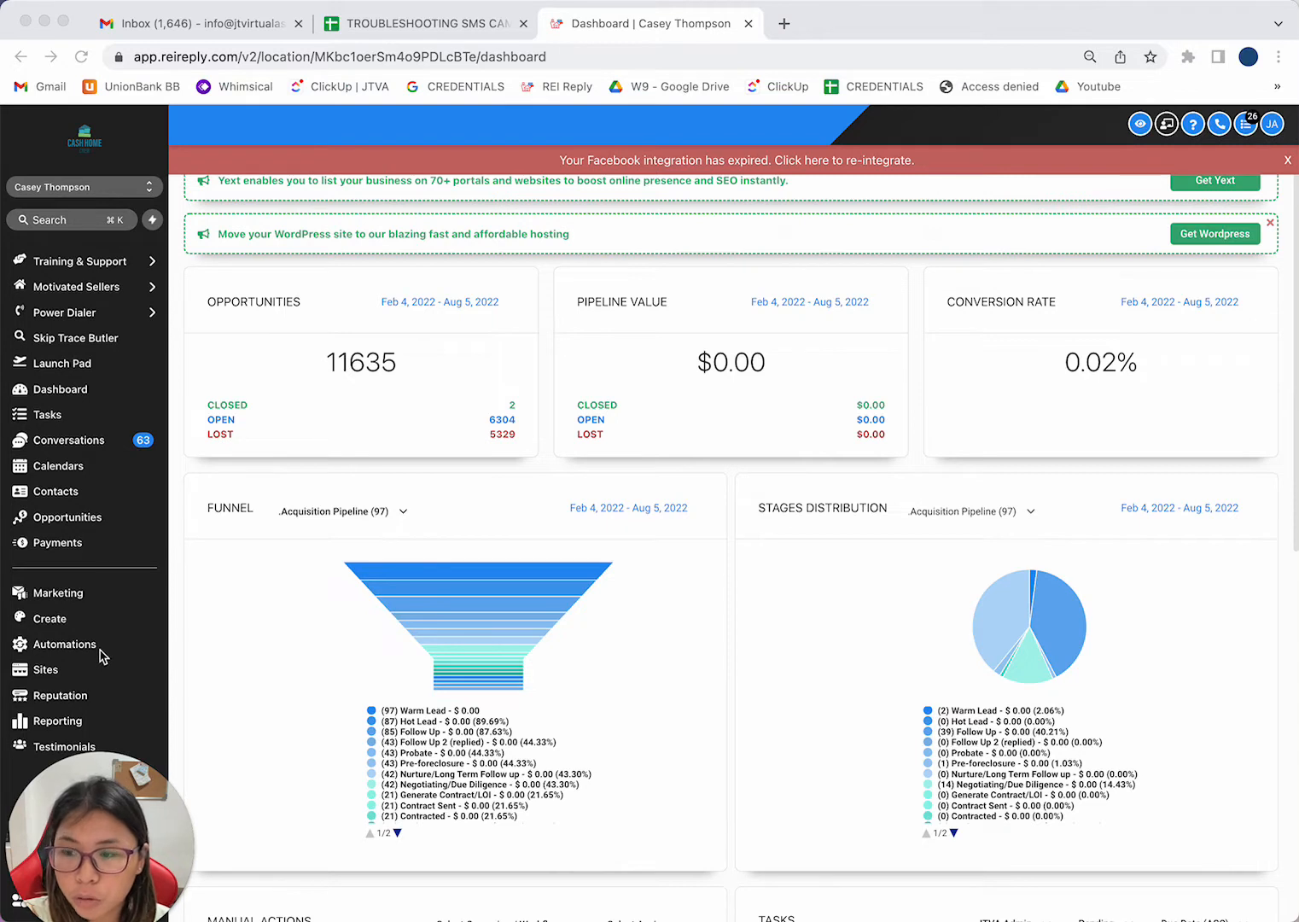
mouse_move(80, 653)
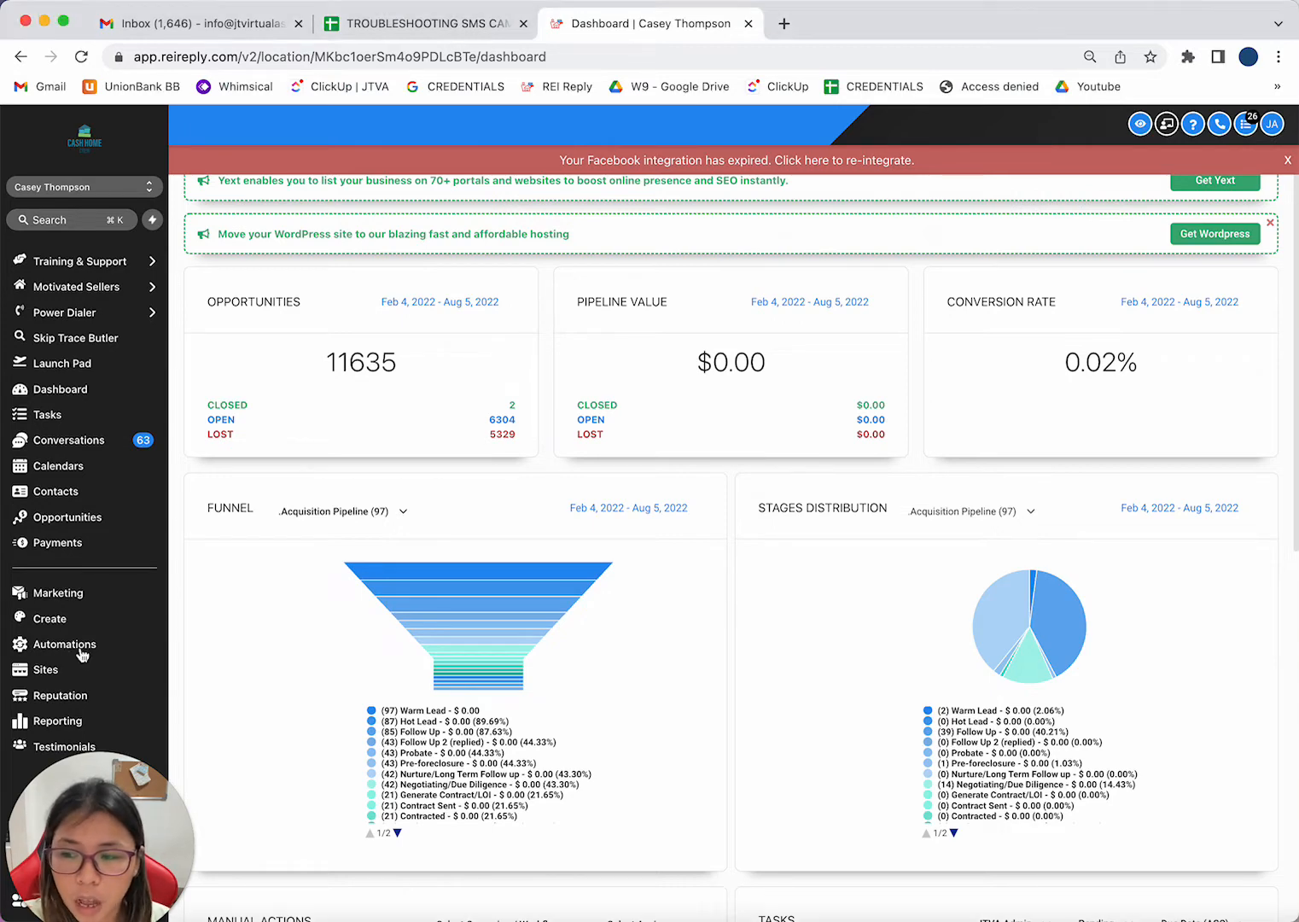
Go to Automations and show the Campaigns list of SMS and monthly campaign folders.
click(65, 643)
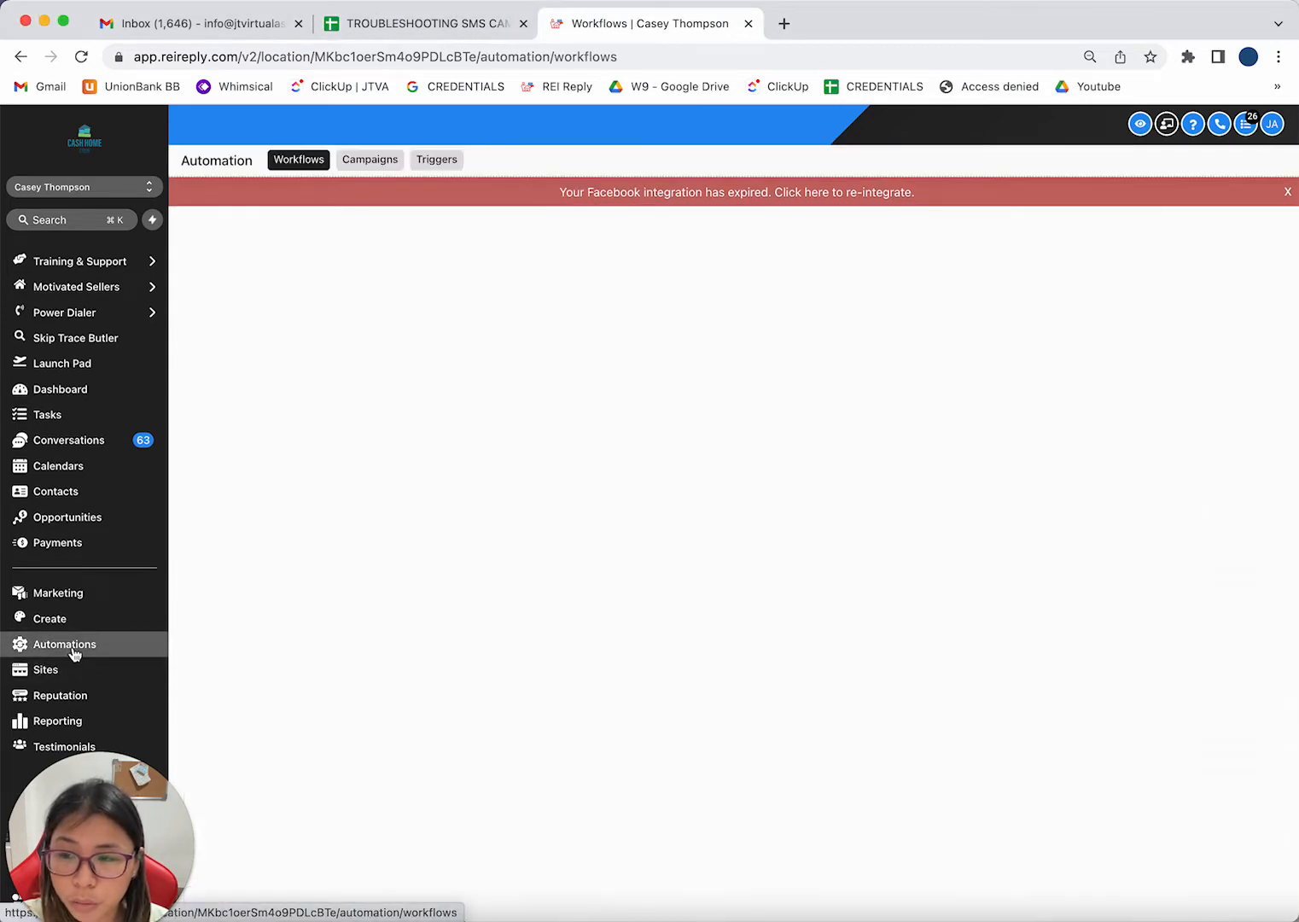
click(65, 644)
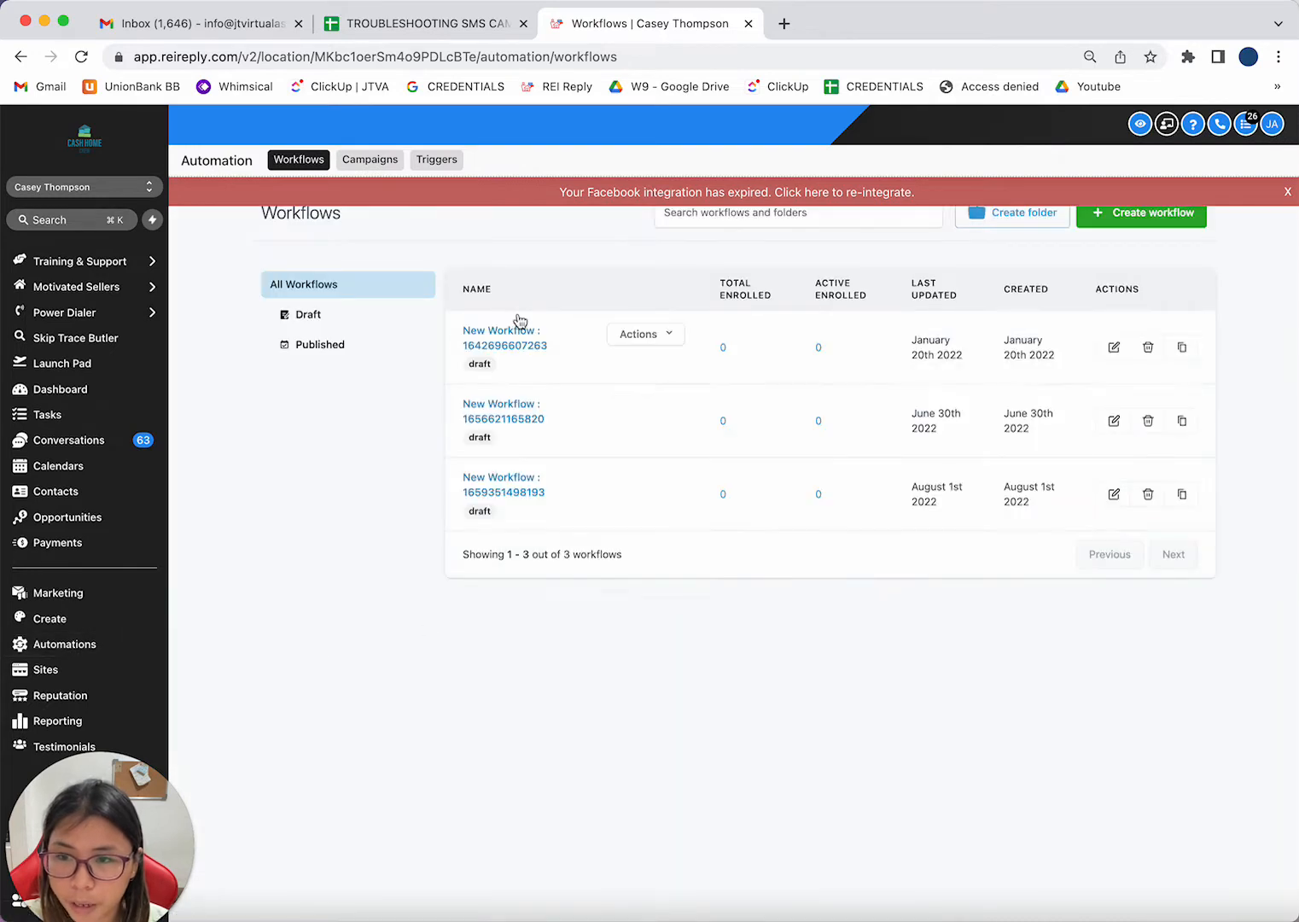
click(370, 160)
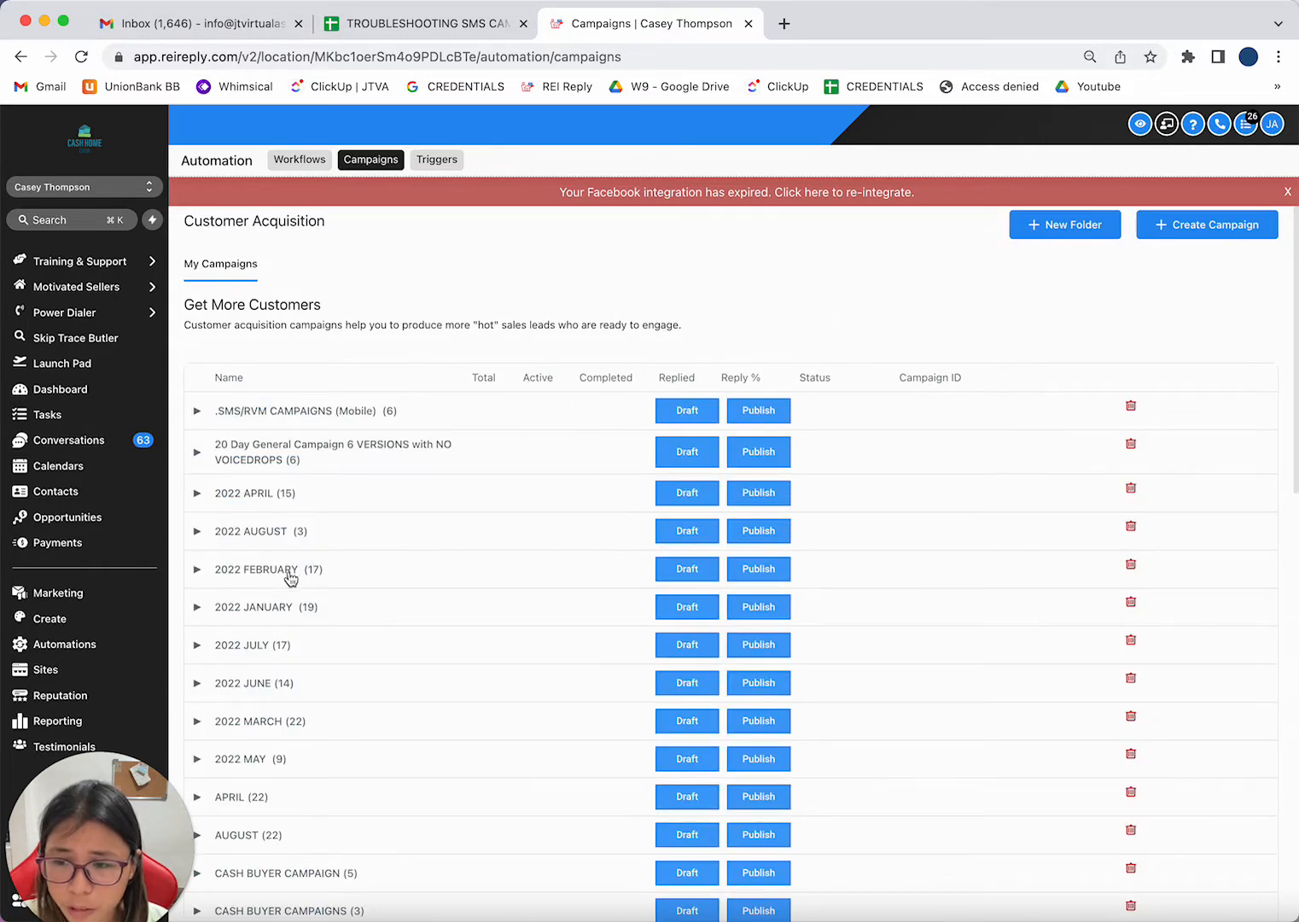
Expand the 2022 AUGUST folder to see its three SMS campaigns and reply stats.
click(197, 530)
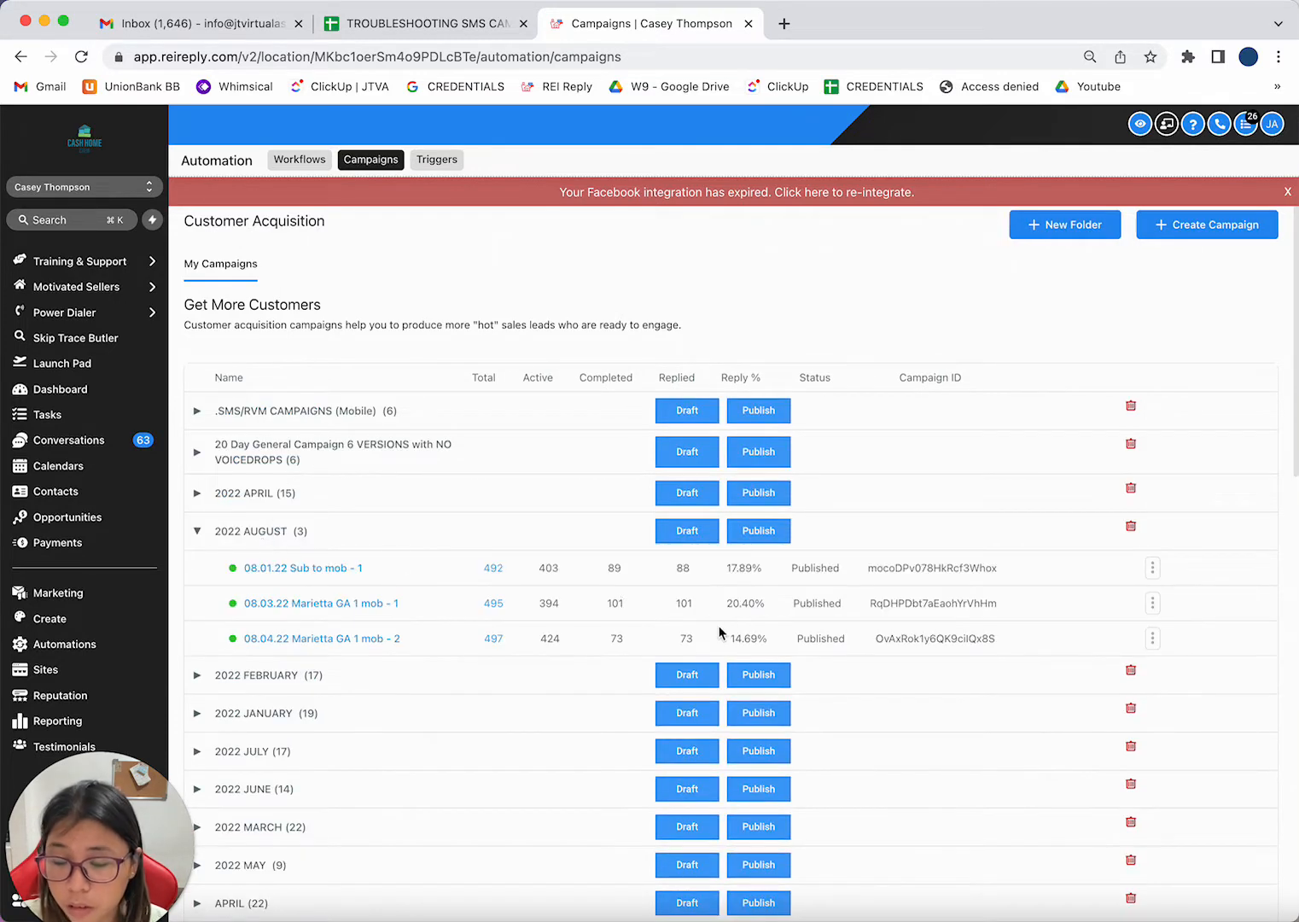
mouse_move(739, 427)
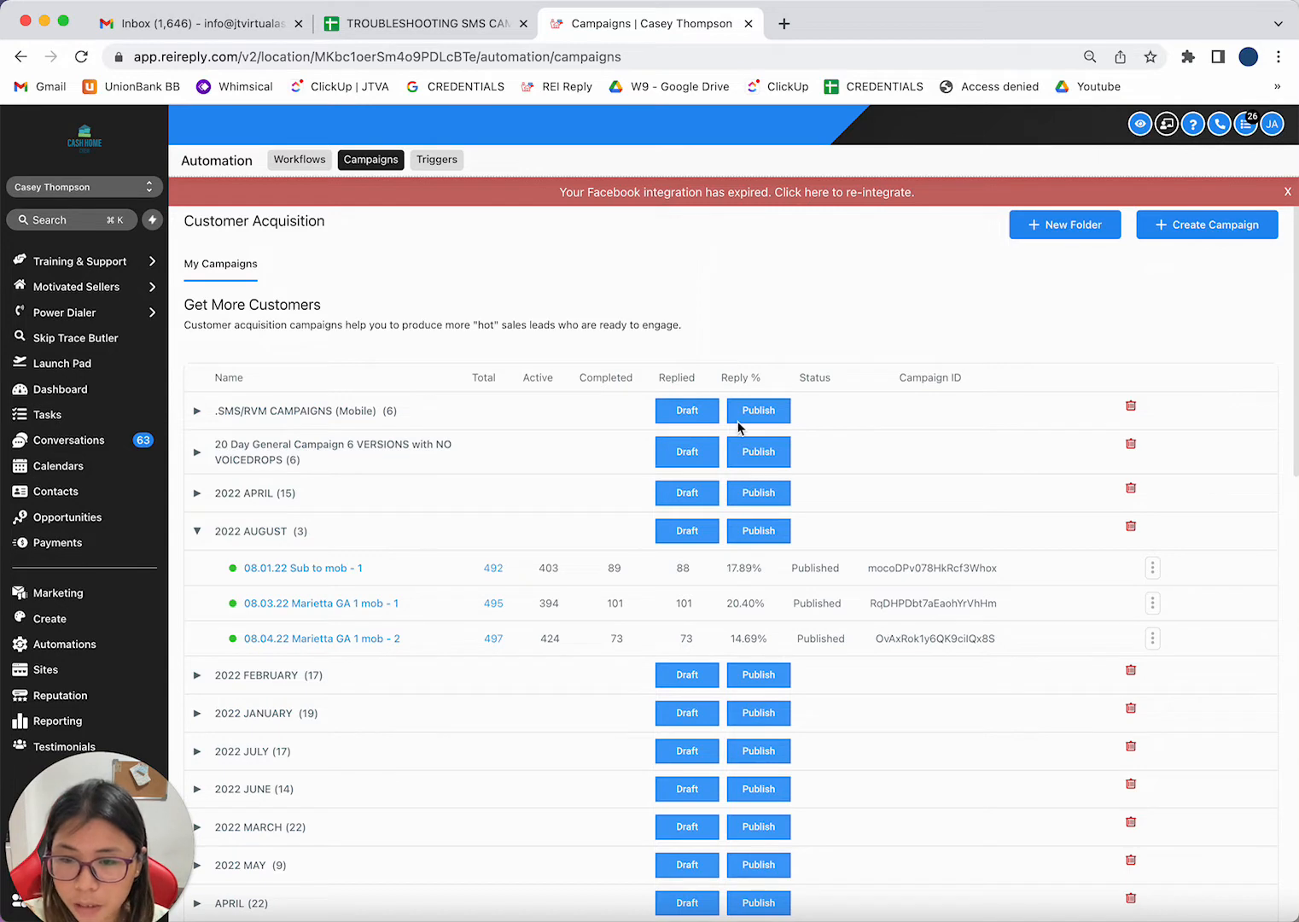
mouse_move(578, 608)
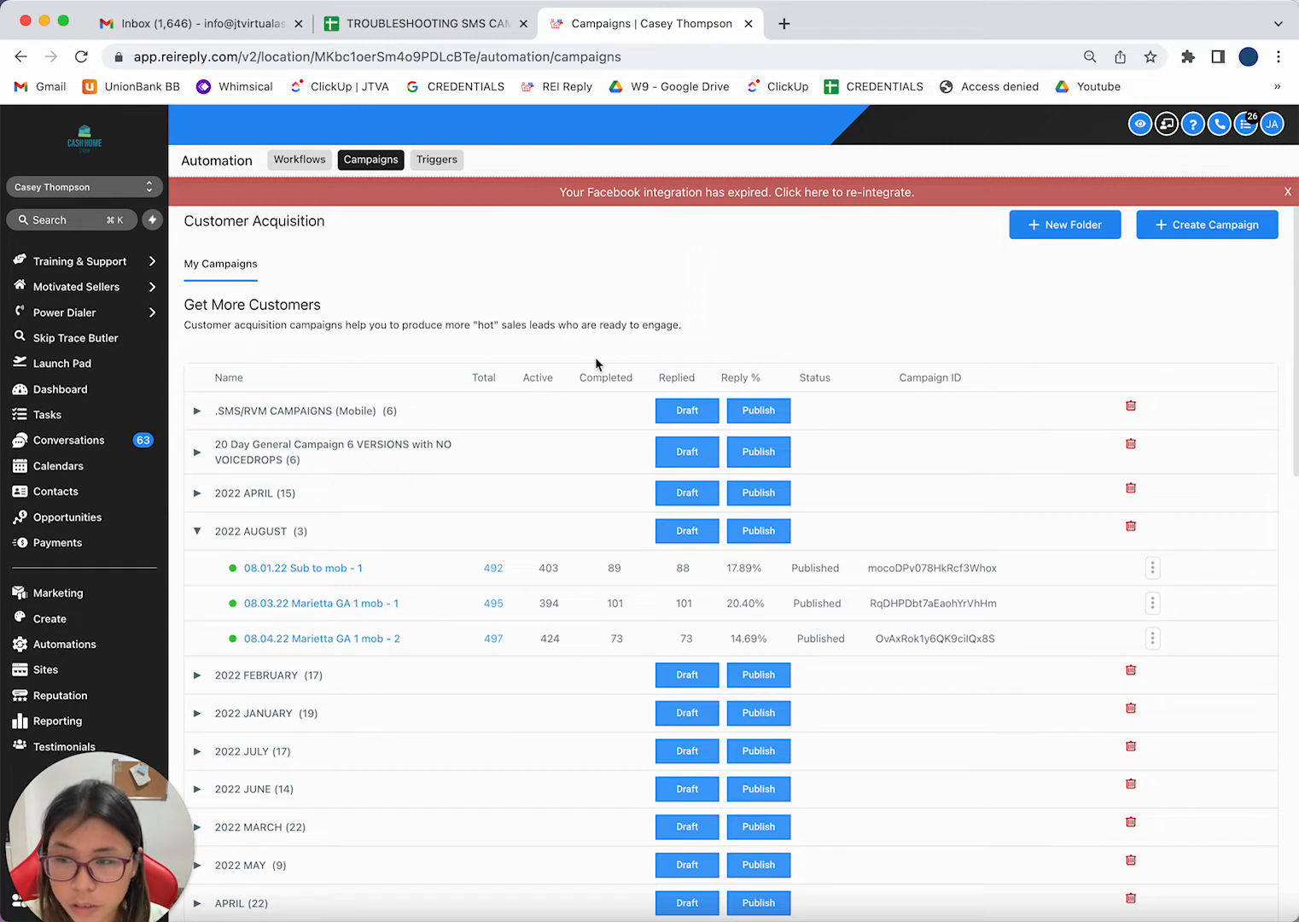
mouse_move(751, 603)
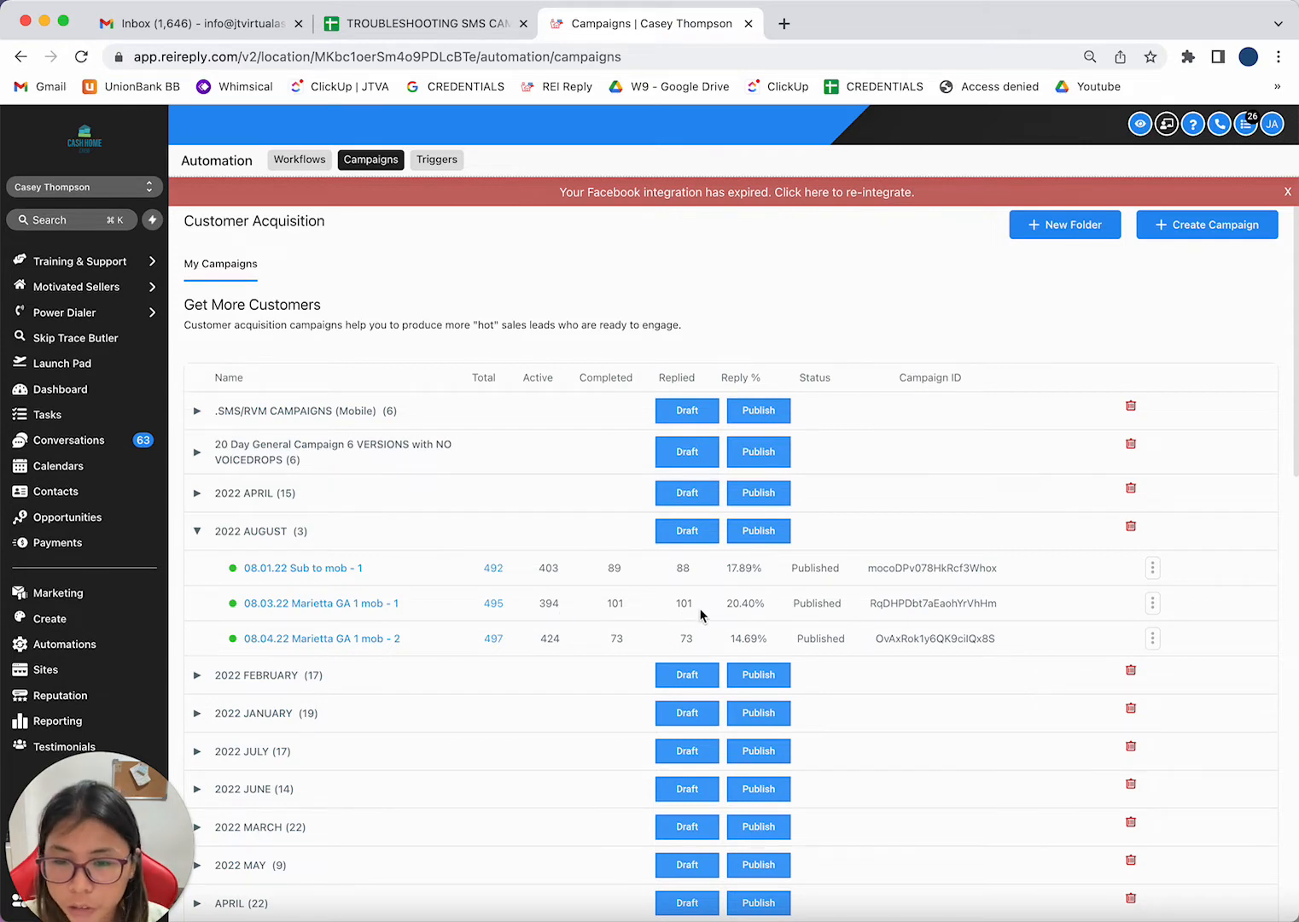
mouse_move(350, 611)
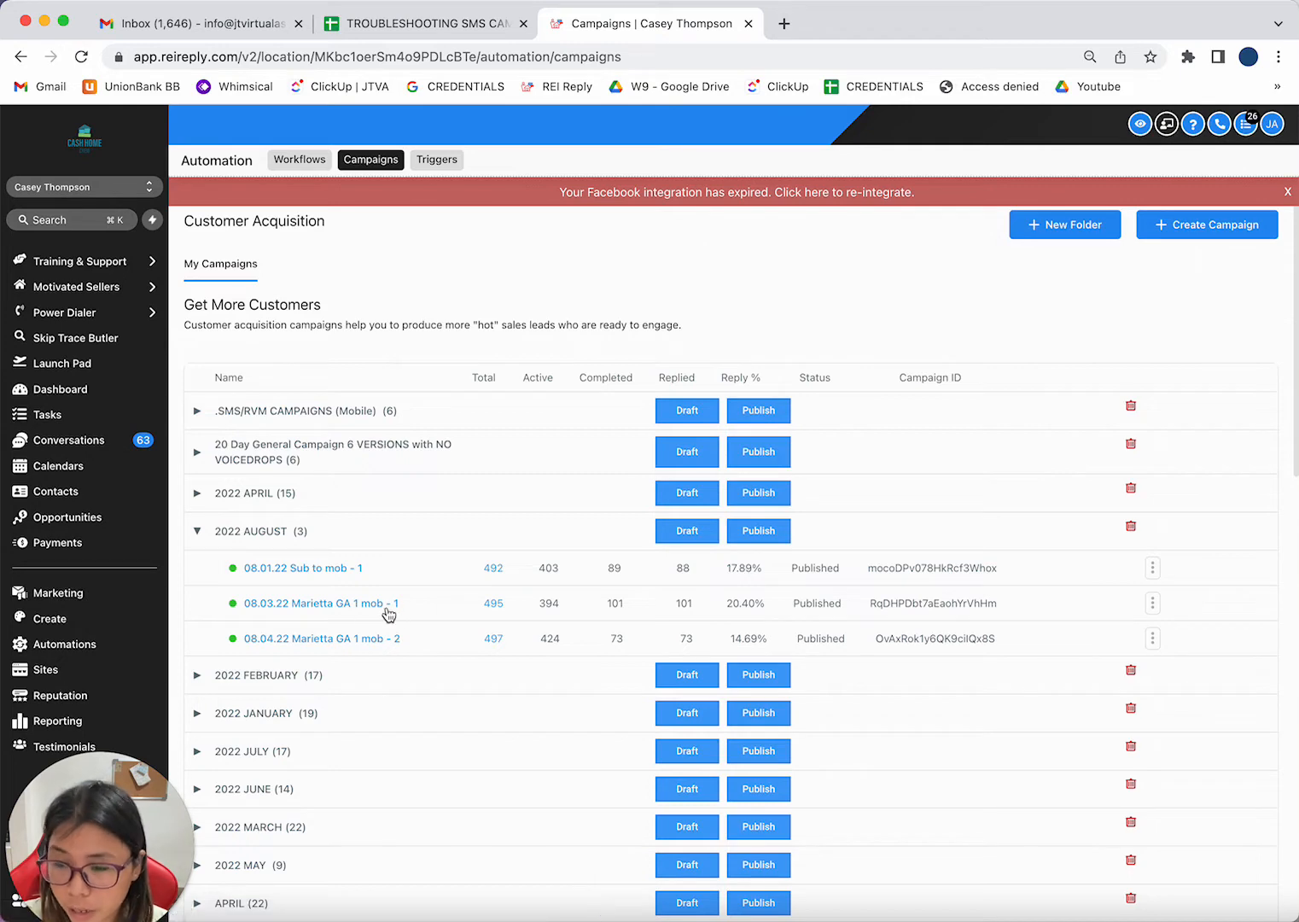
Show the 40 failed Day 1 SMS 1 messages of campaign 08.03.22 Marietta GA 1 mob - 1.
click(318, 603)
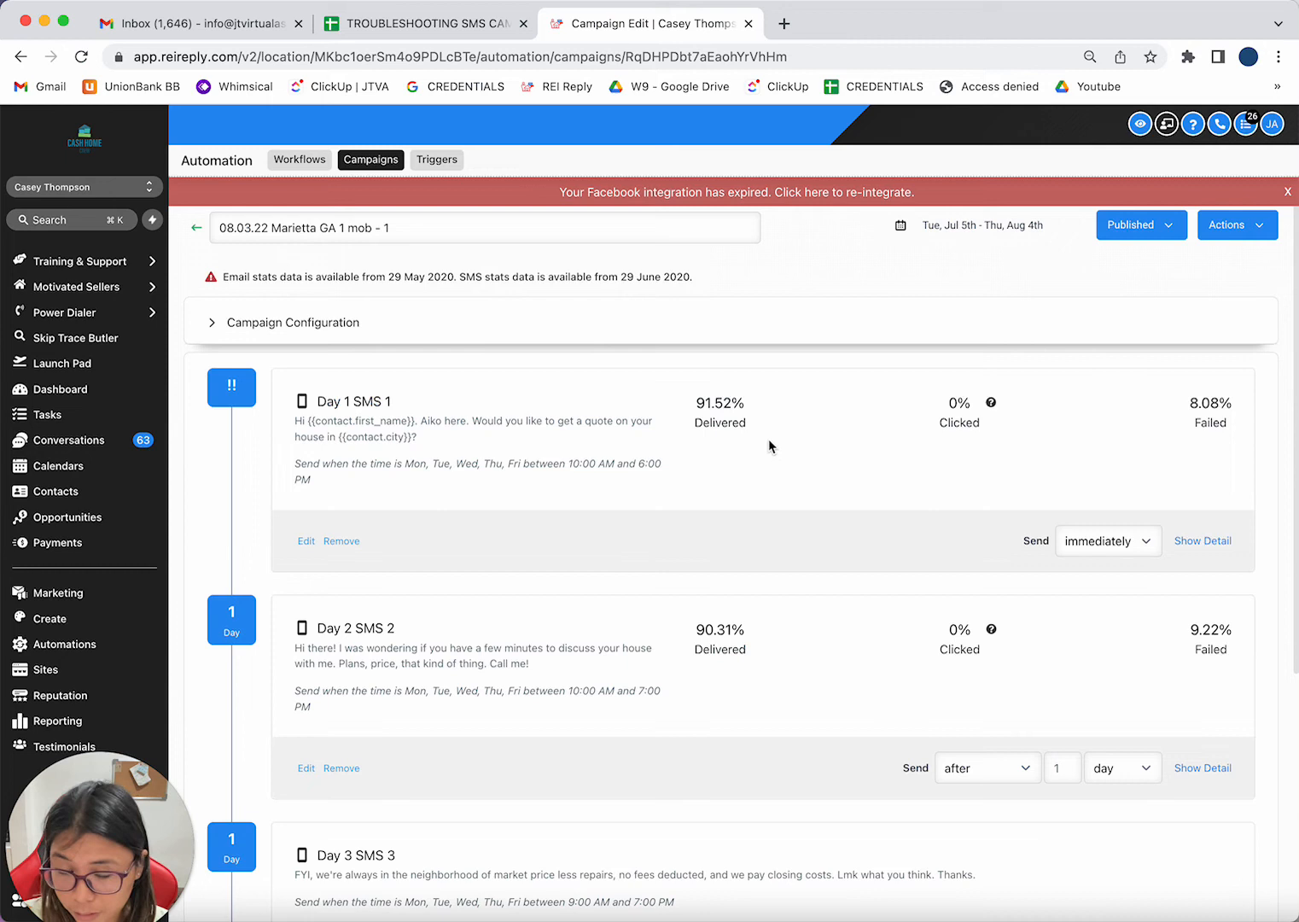
mouse_move(717, 434)
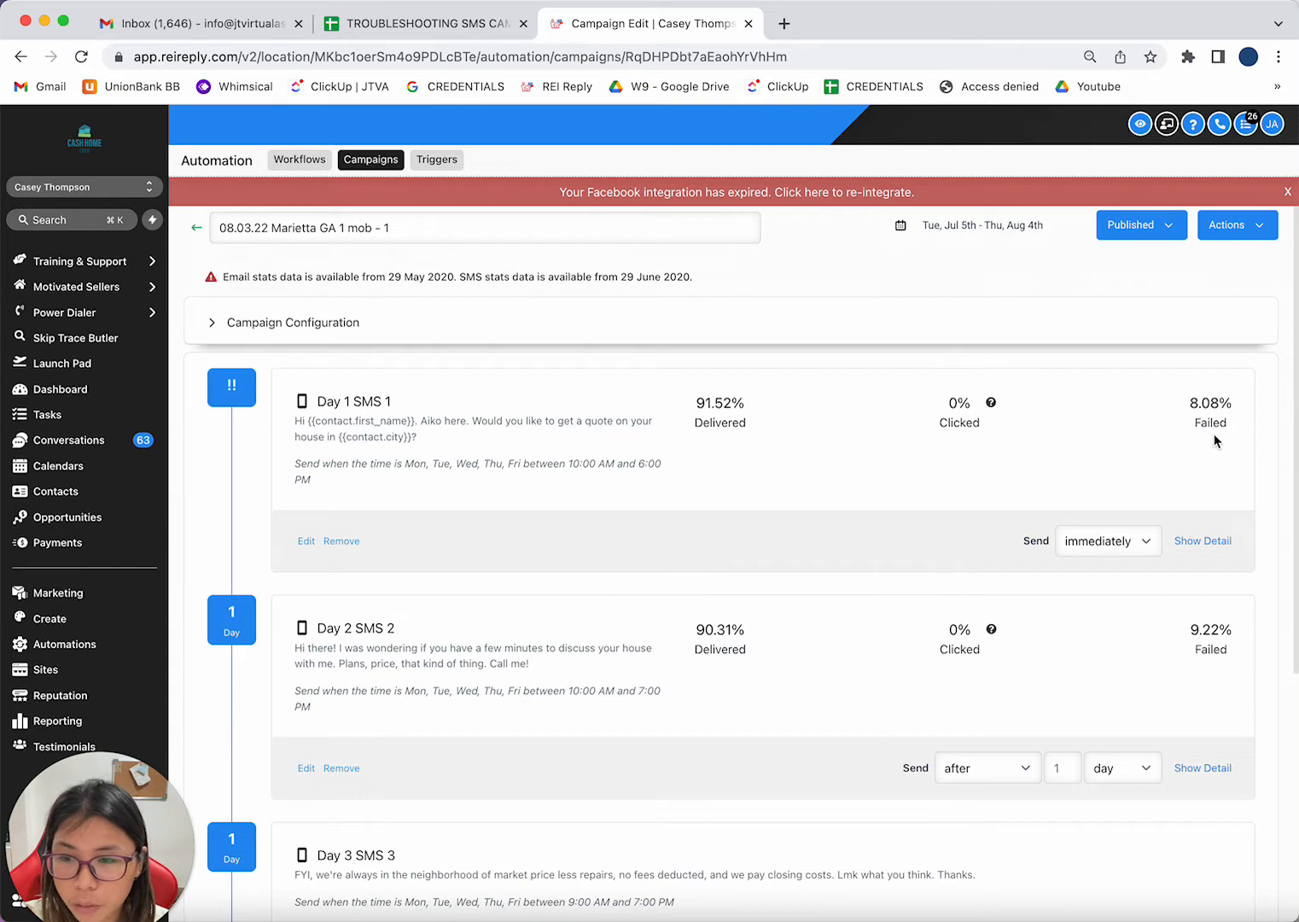
mouse_move(1203, 546)
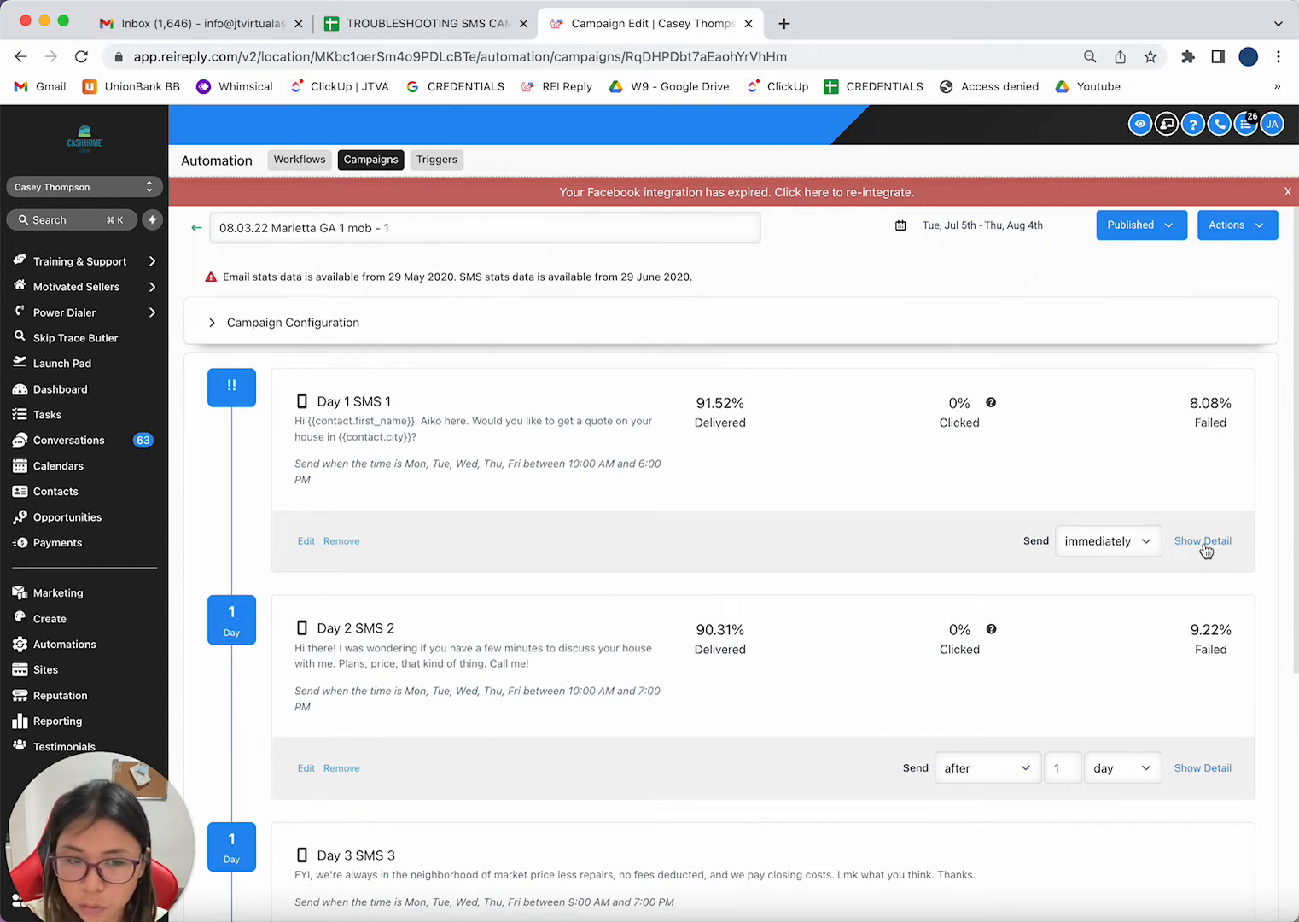
click(1203, 540)
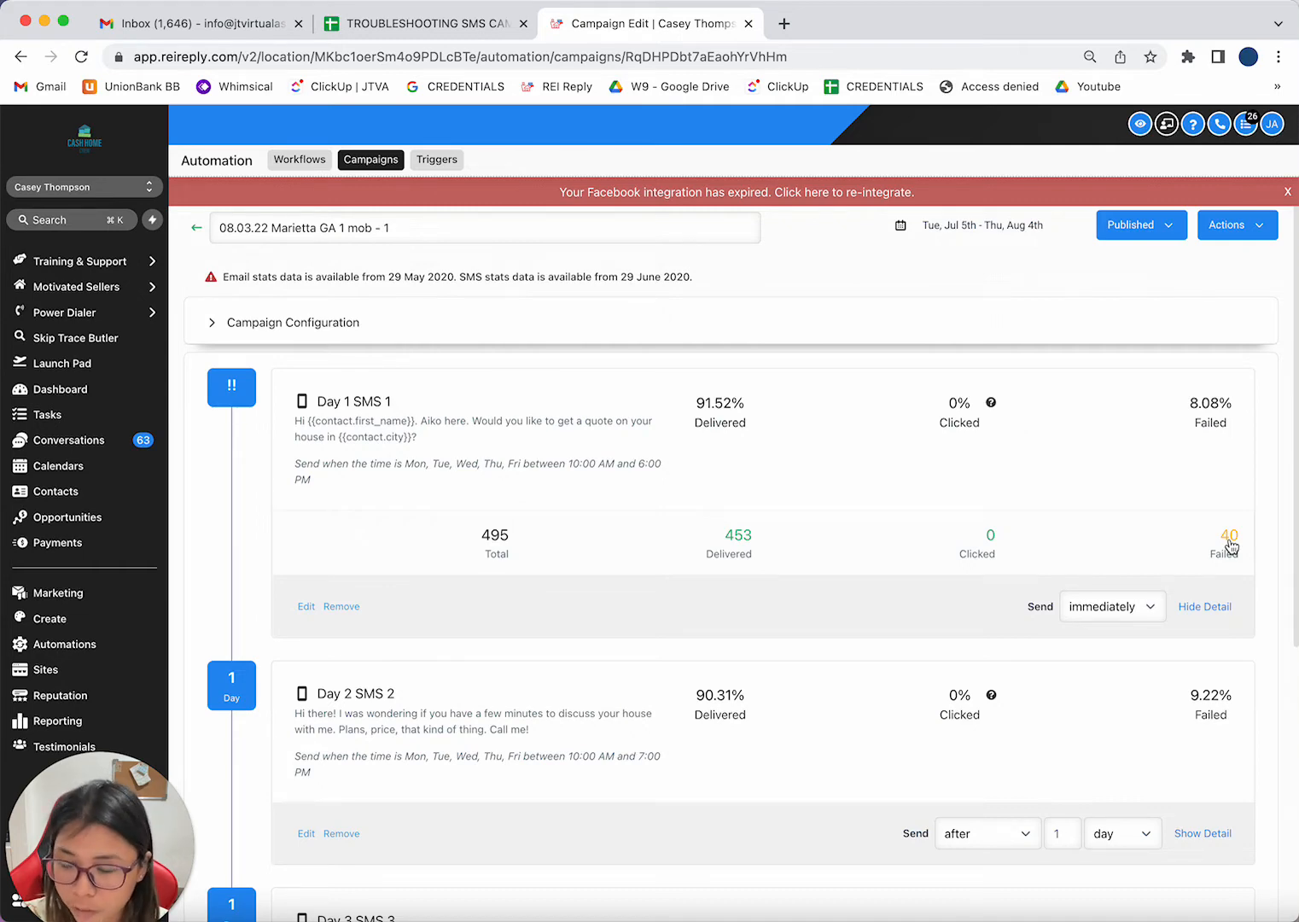
click(1227, 536)
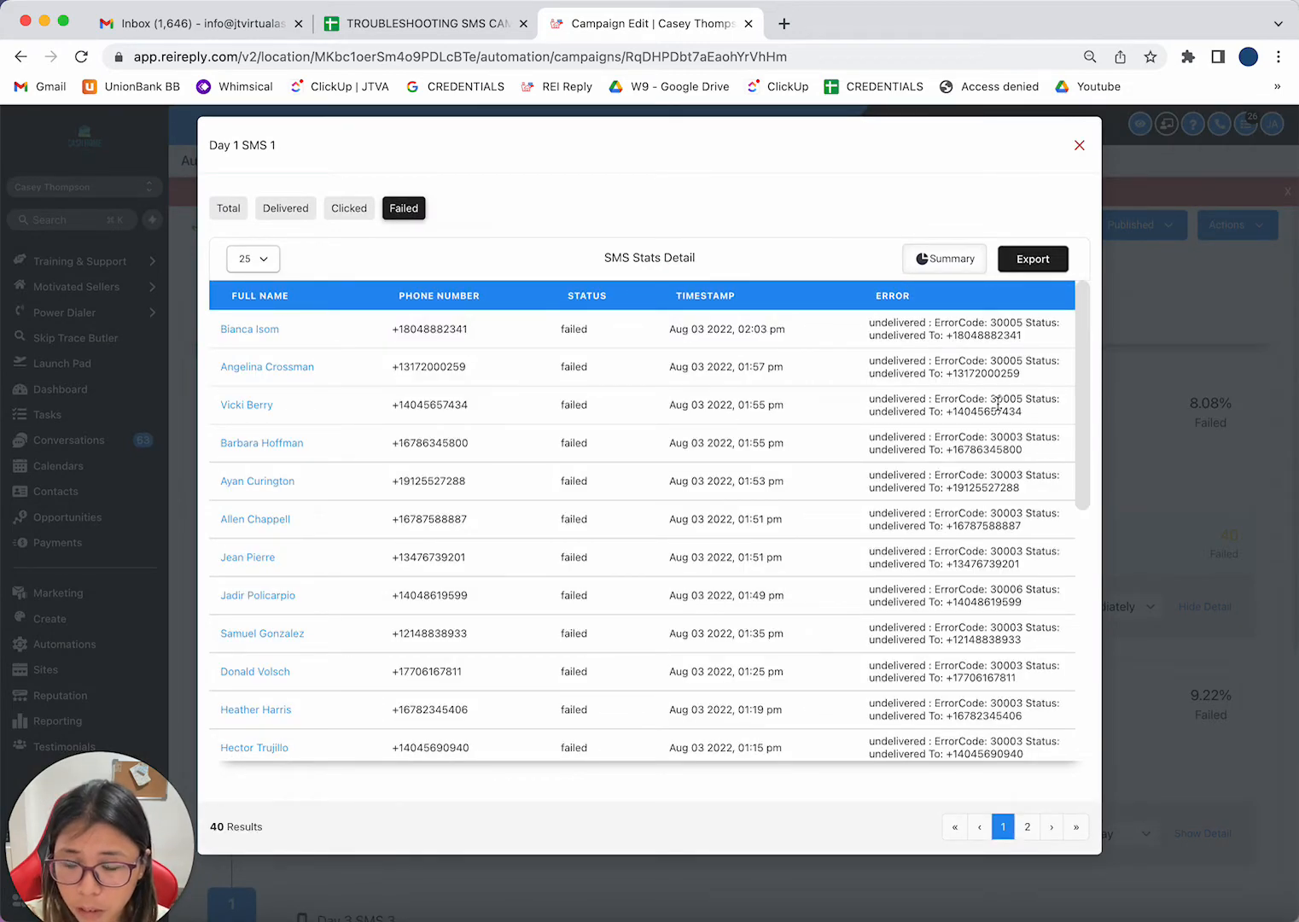
scroll(down, 3)
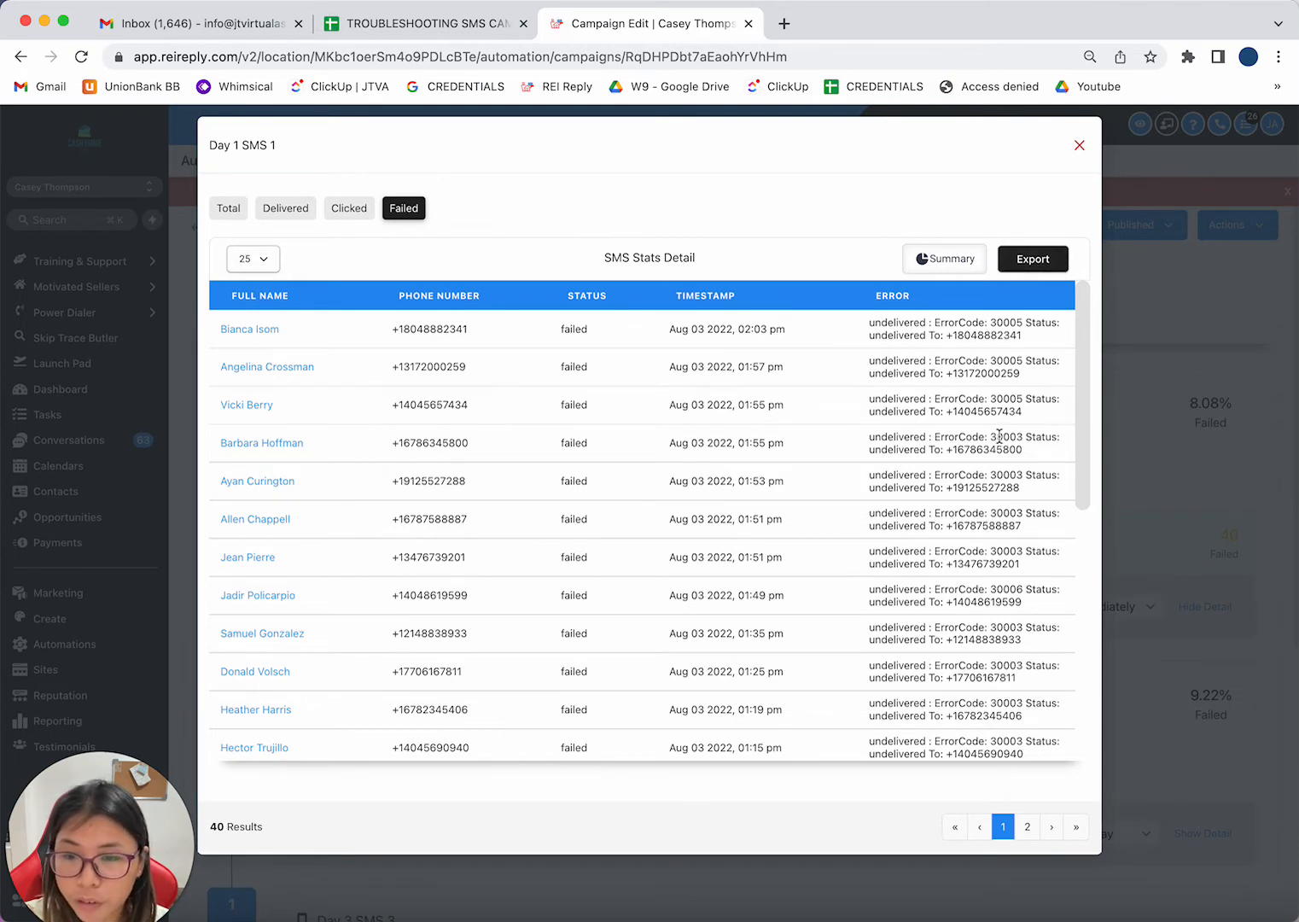
mouse_move(824, 422)
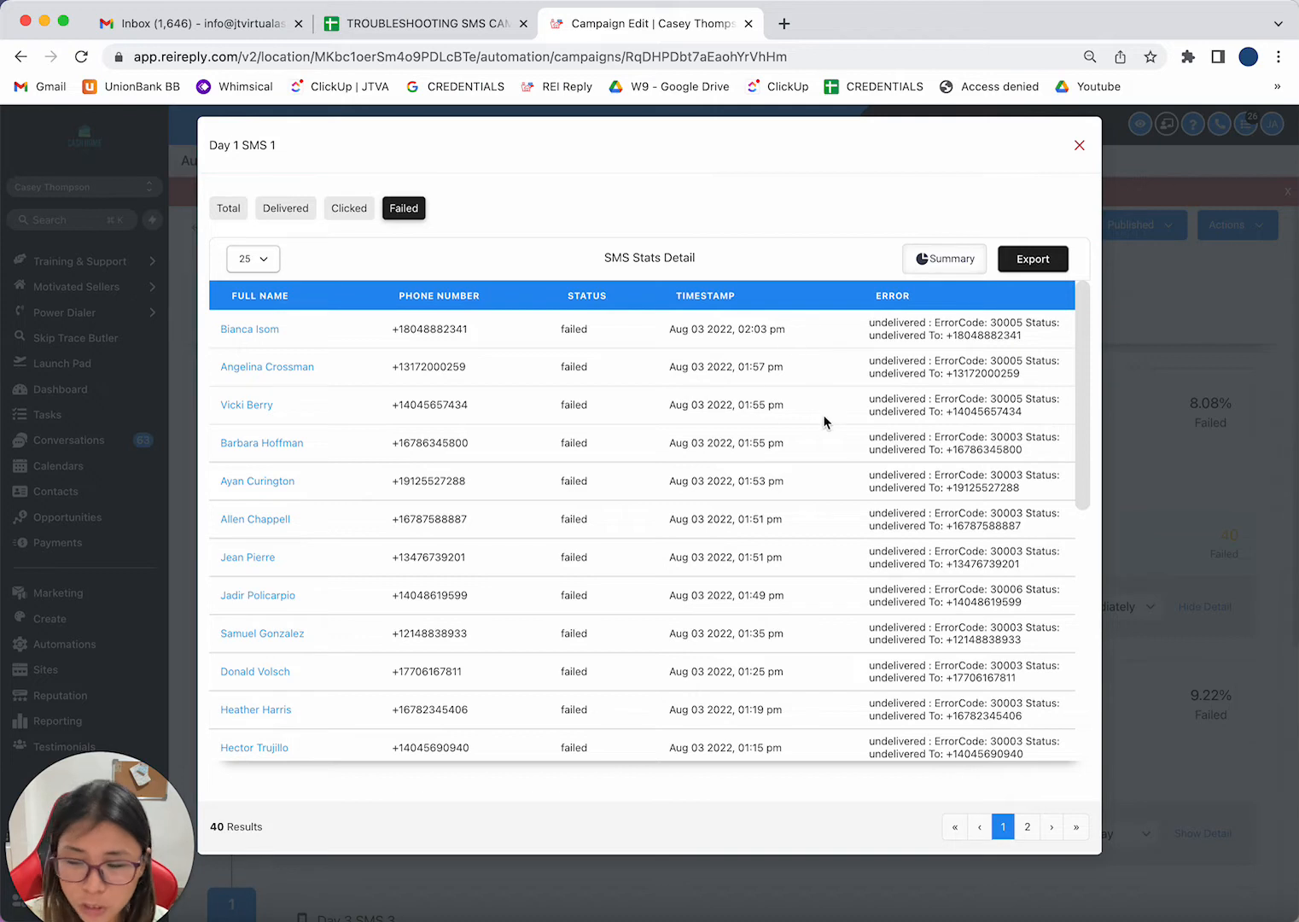
mouse_move(975, 293)
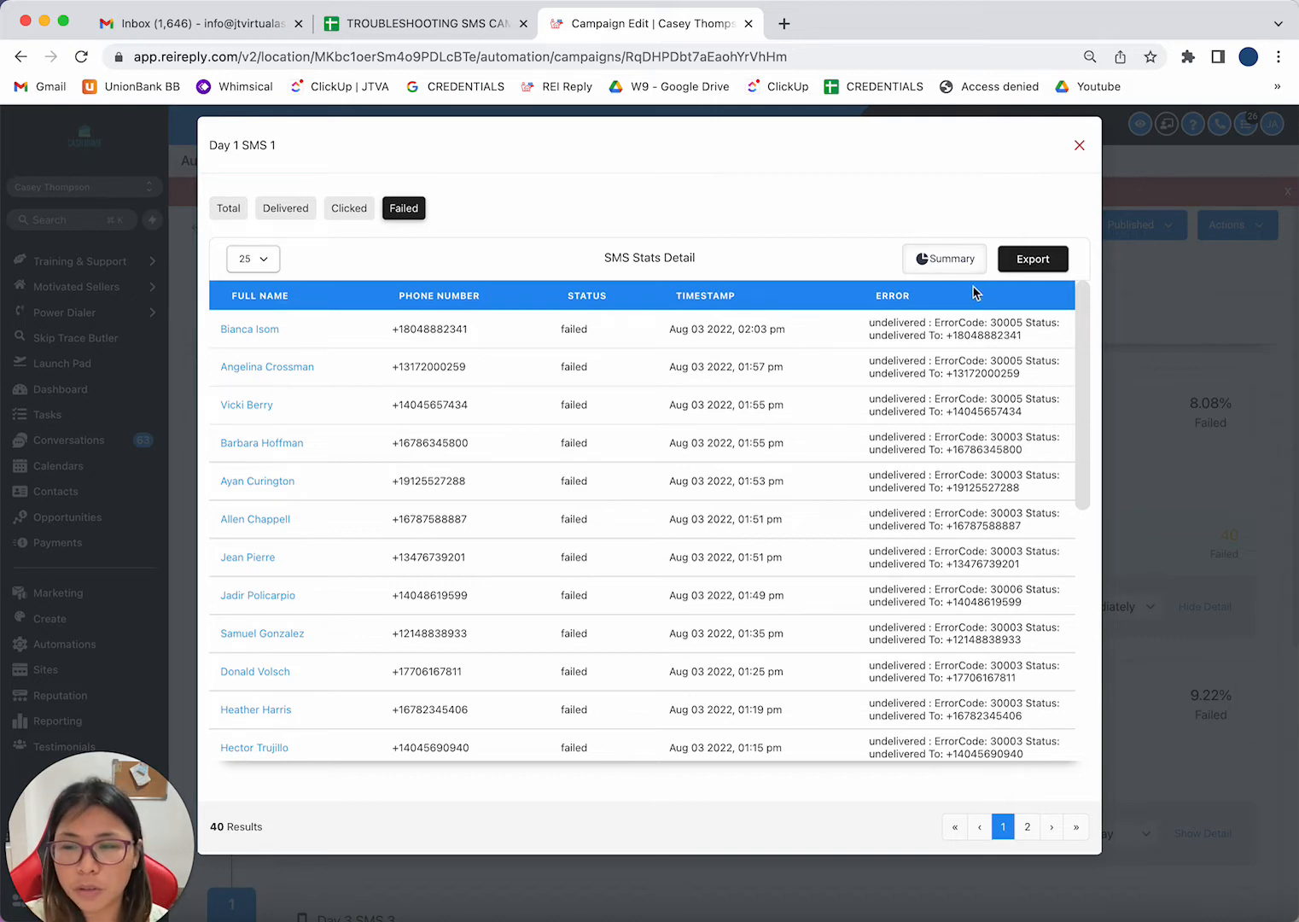
mouse_move(944, 259)
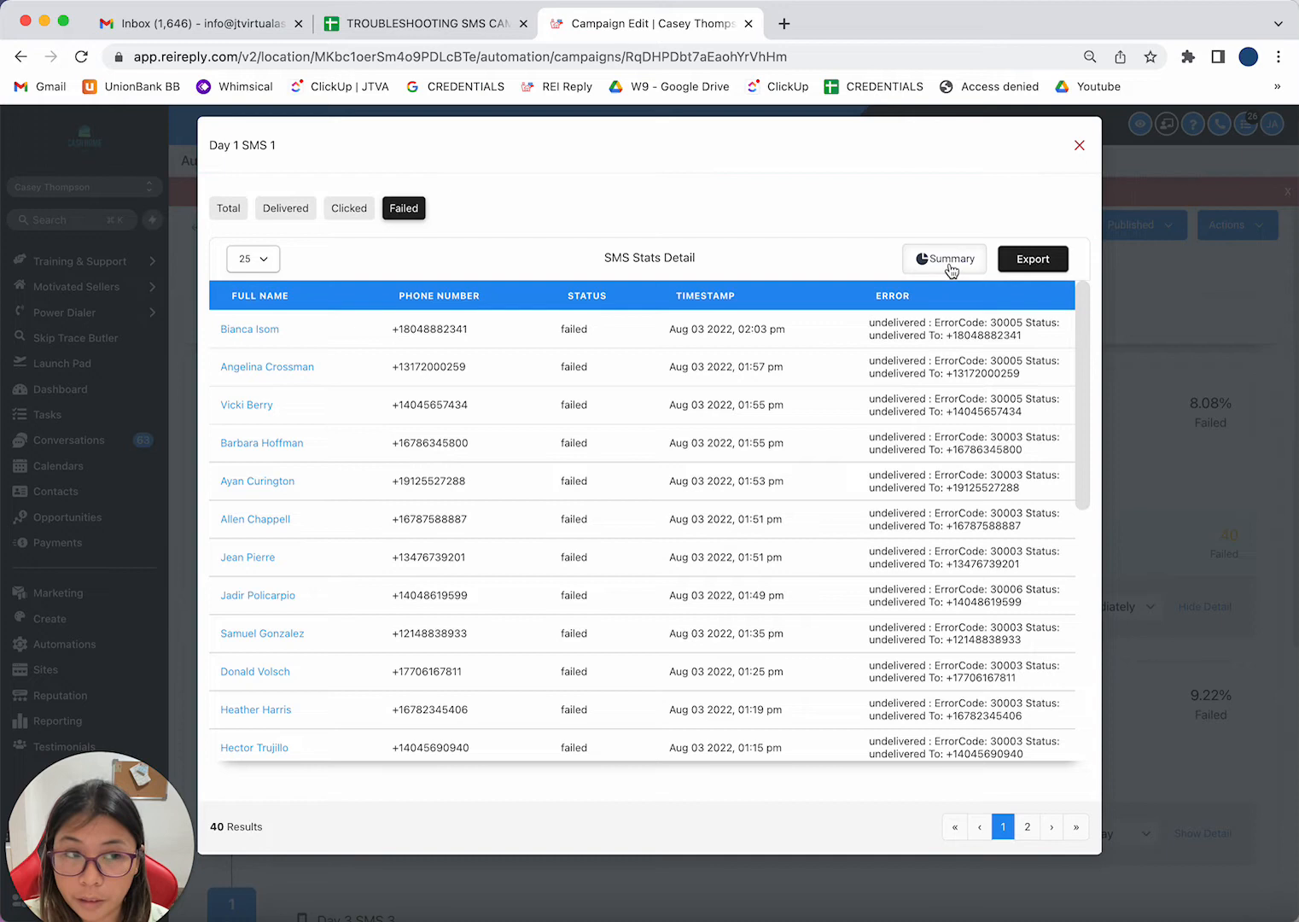
click(944, 259)
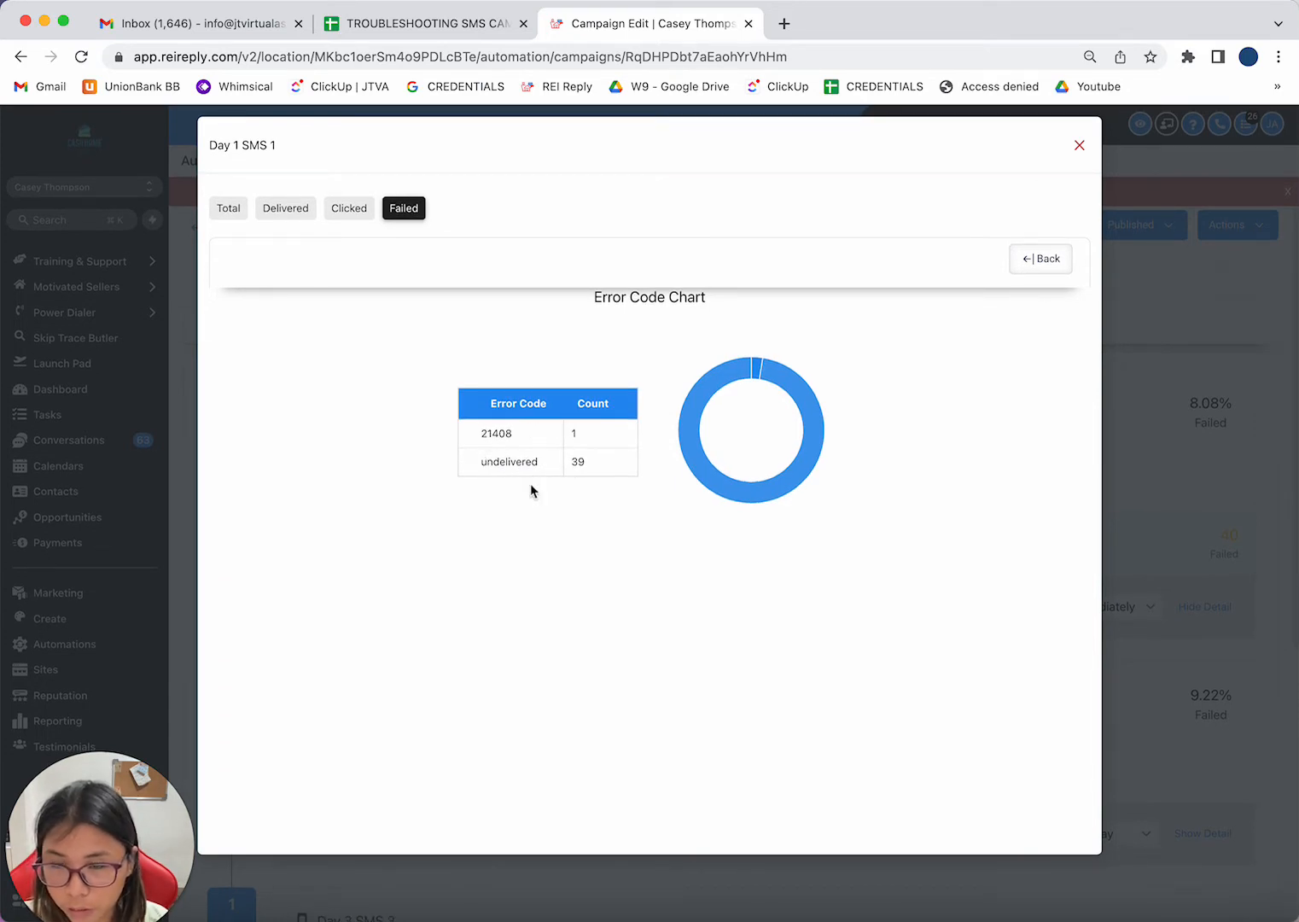
View Day 1 SMS 1's 453 delivered recipients, then clicked recipients, which has no records.
click(285, 207)
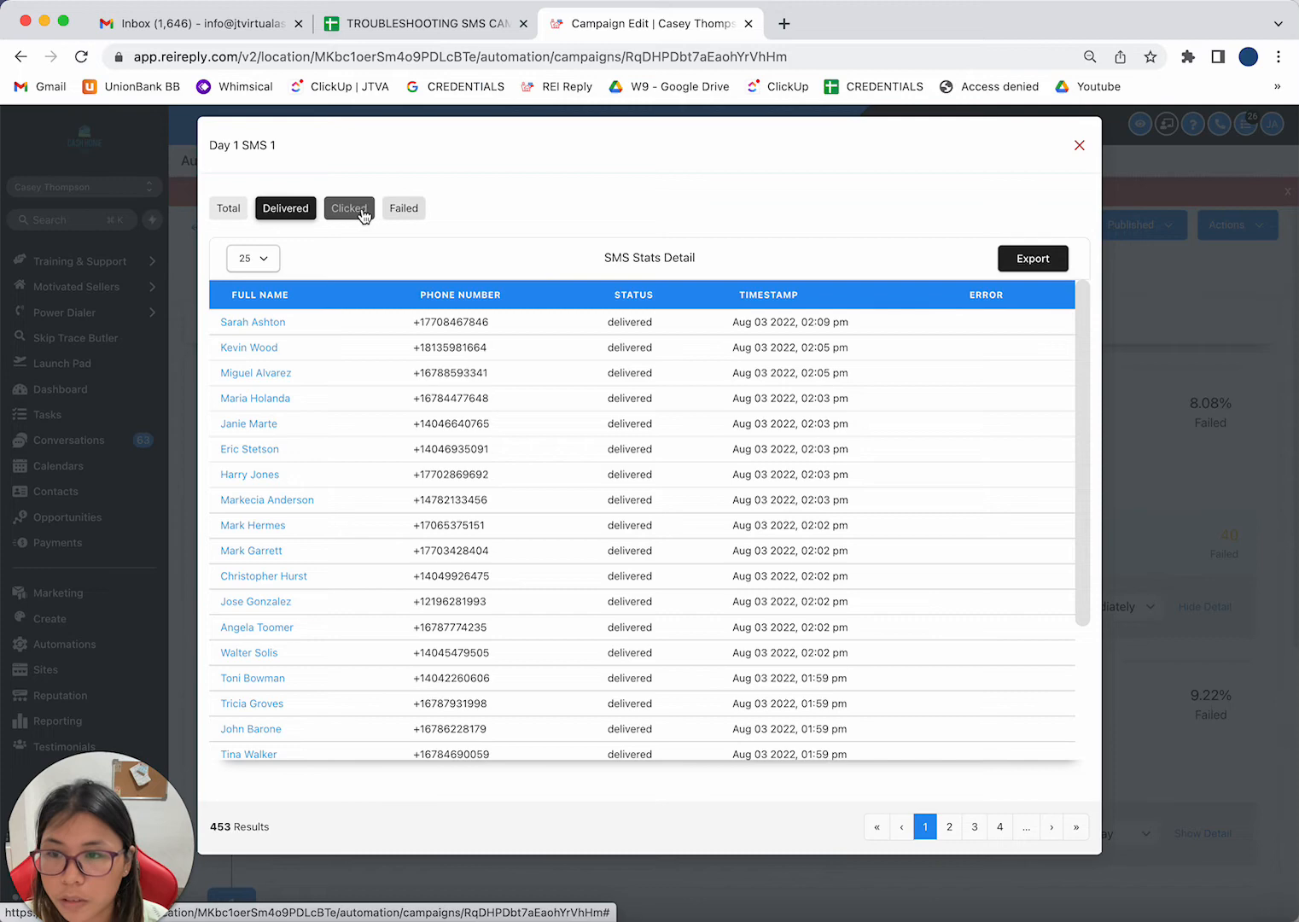
click(348, 207)
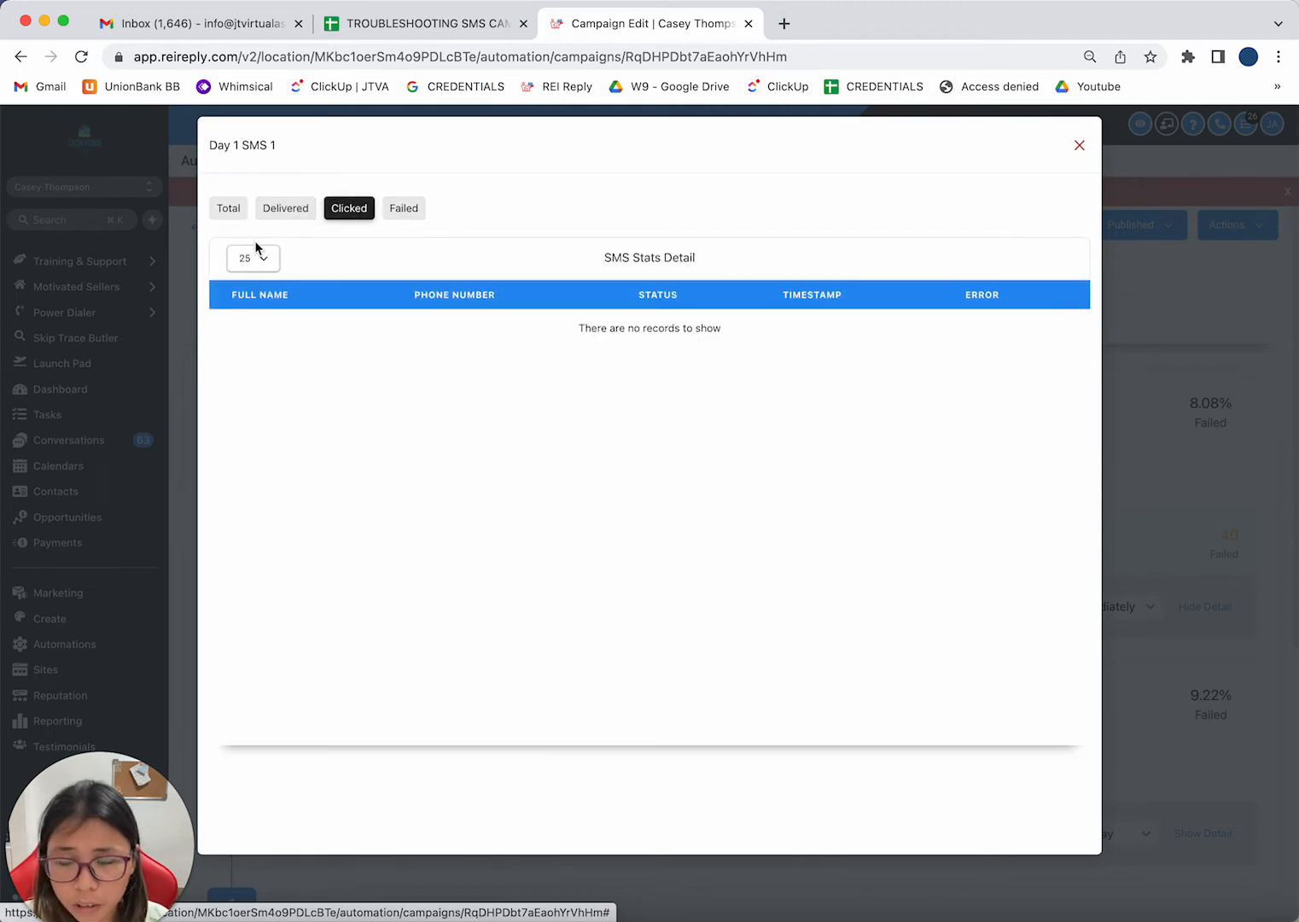
mouse_move(583, 209)
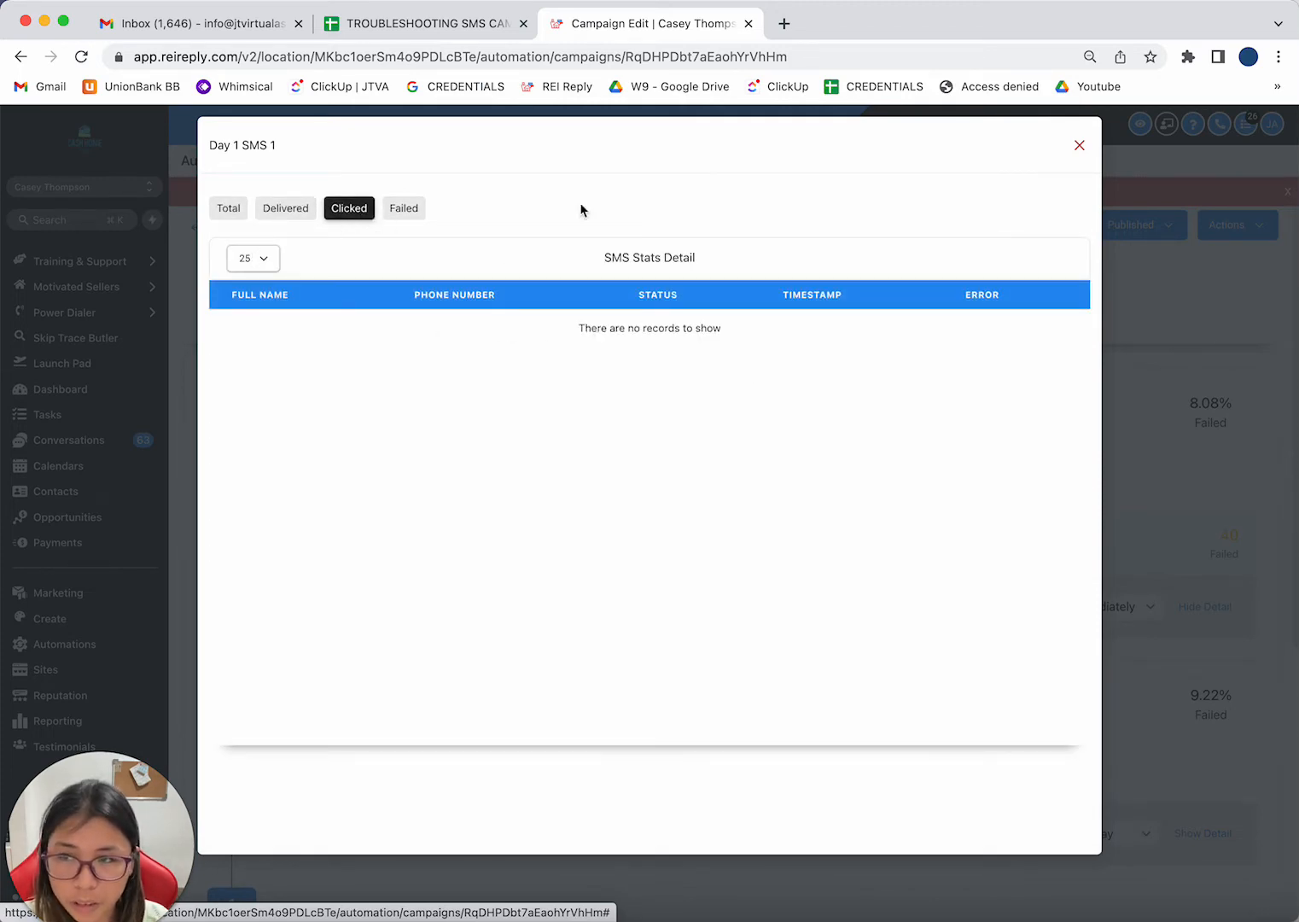
List all 495 Day 1 SMS 1 messages, then filter to failed ones only.
click(228, 207)
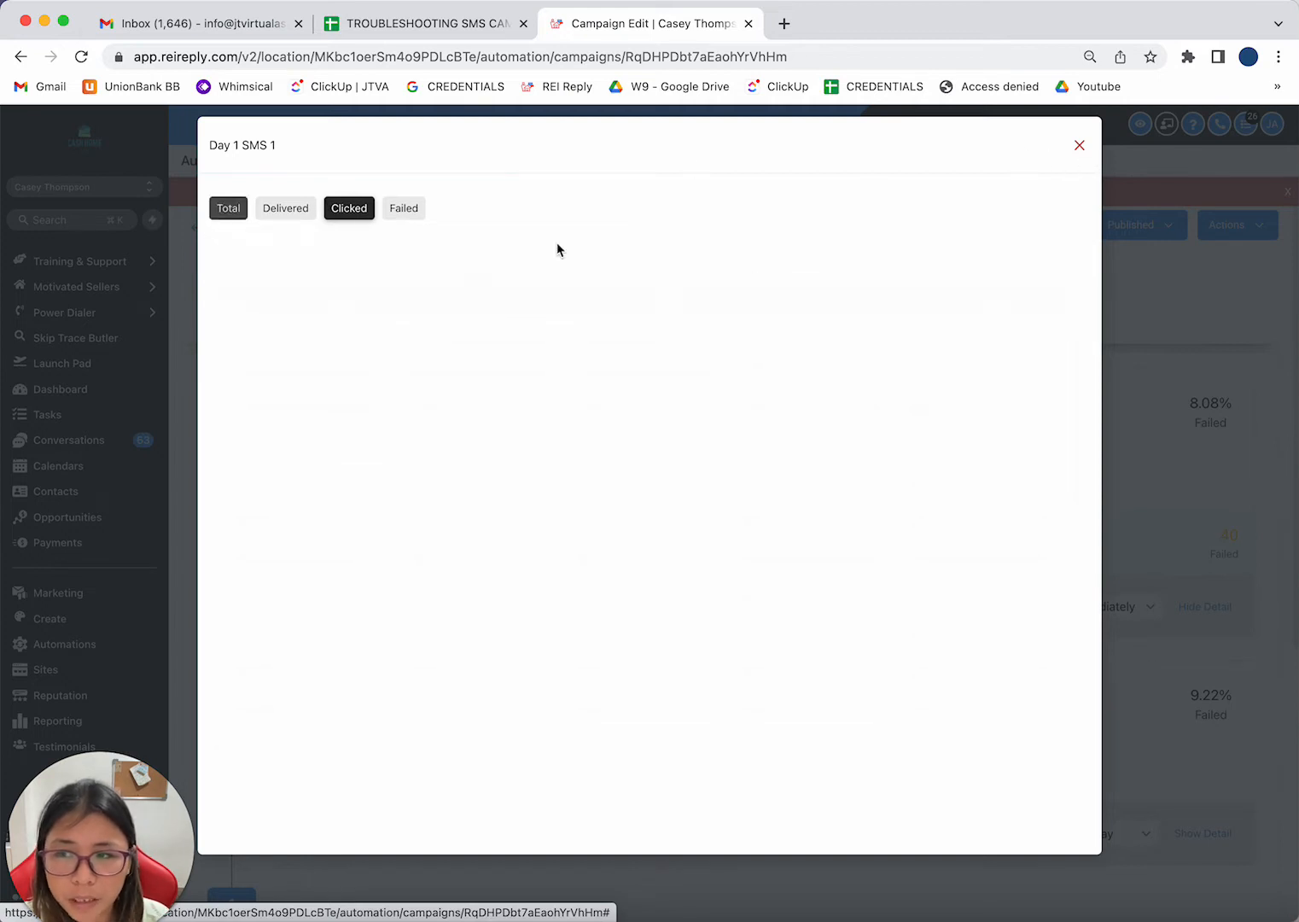
click(228, 209)
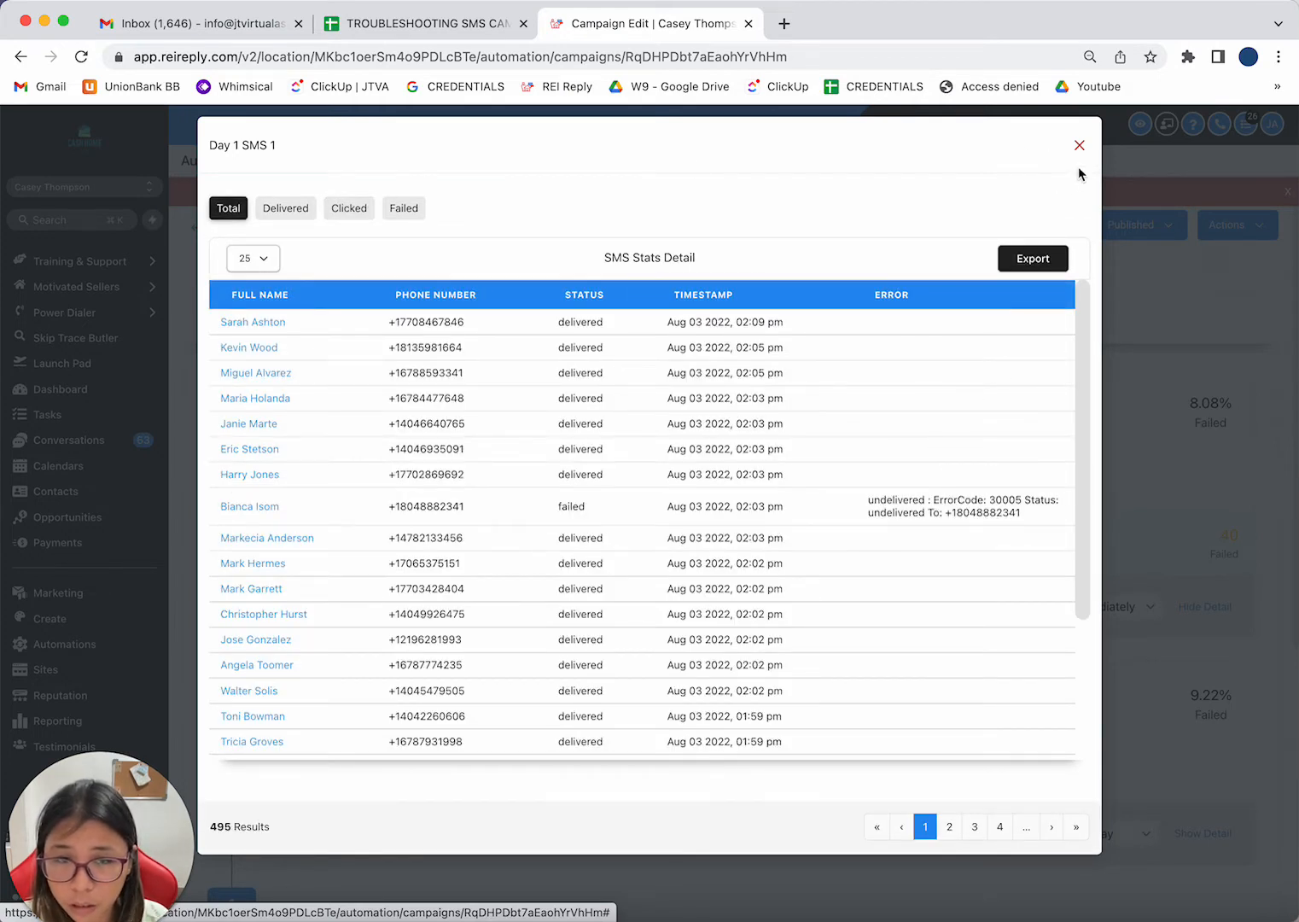
mouse_move(1079, 146)
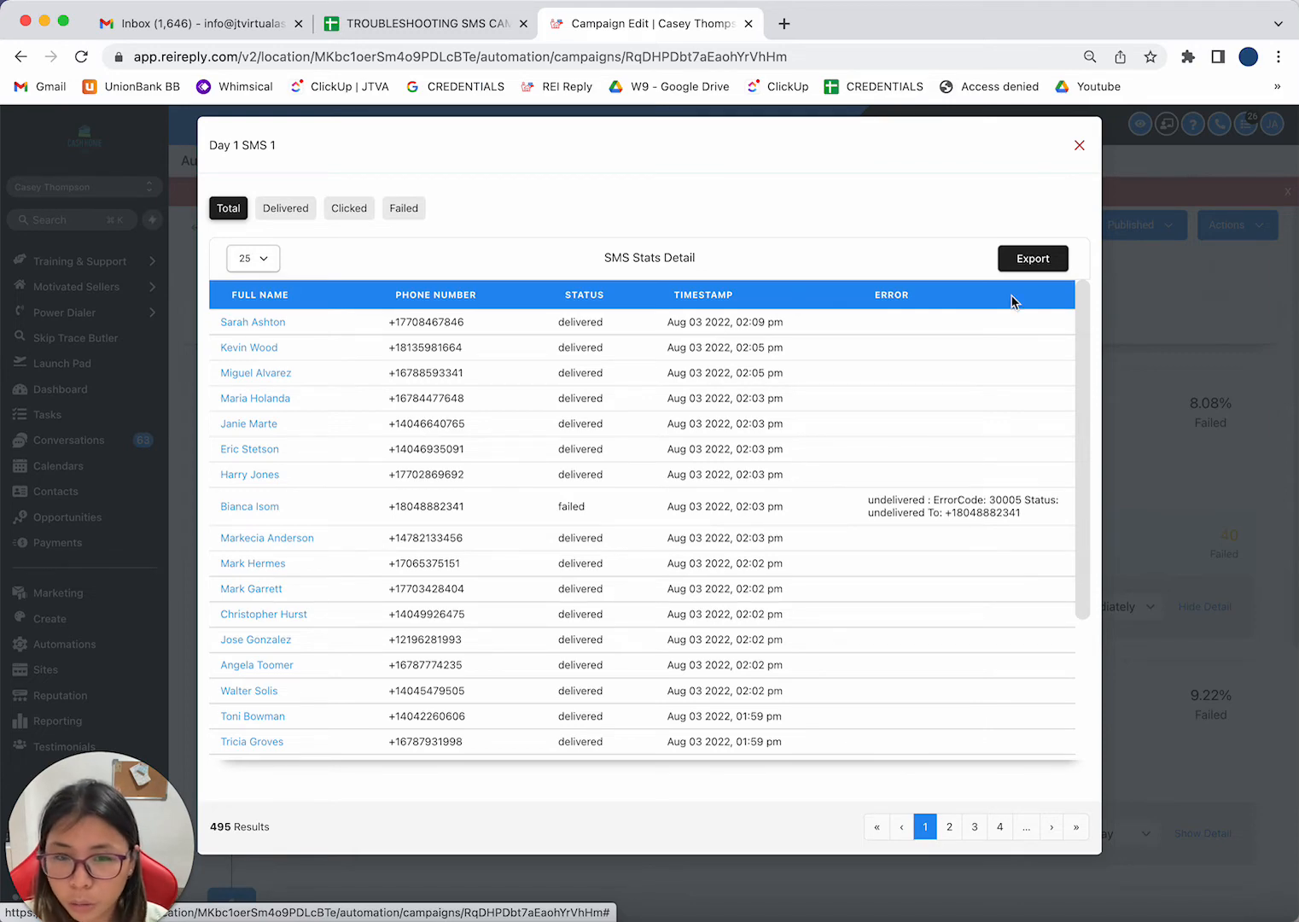
click(403, 207)
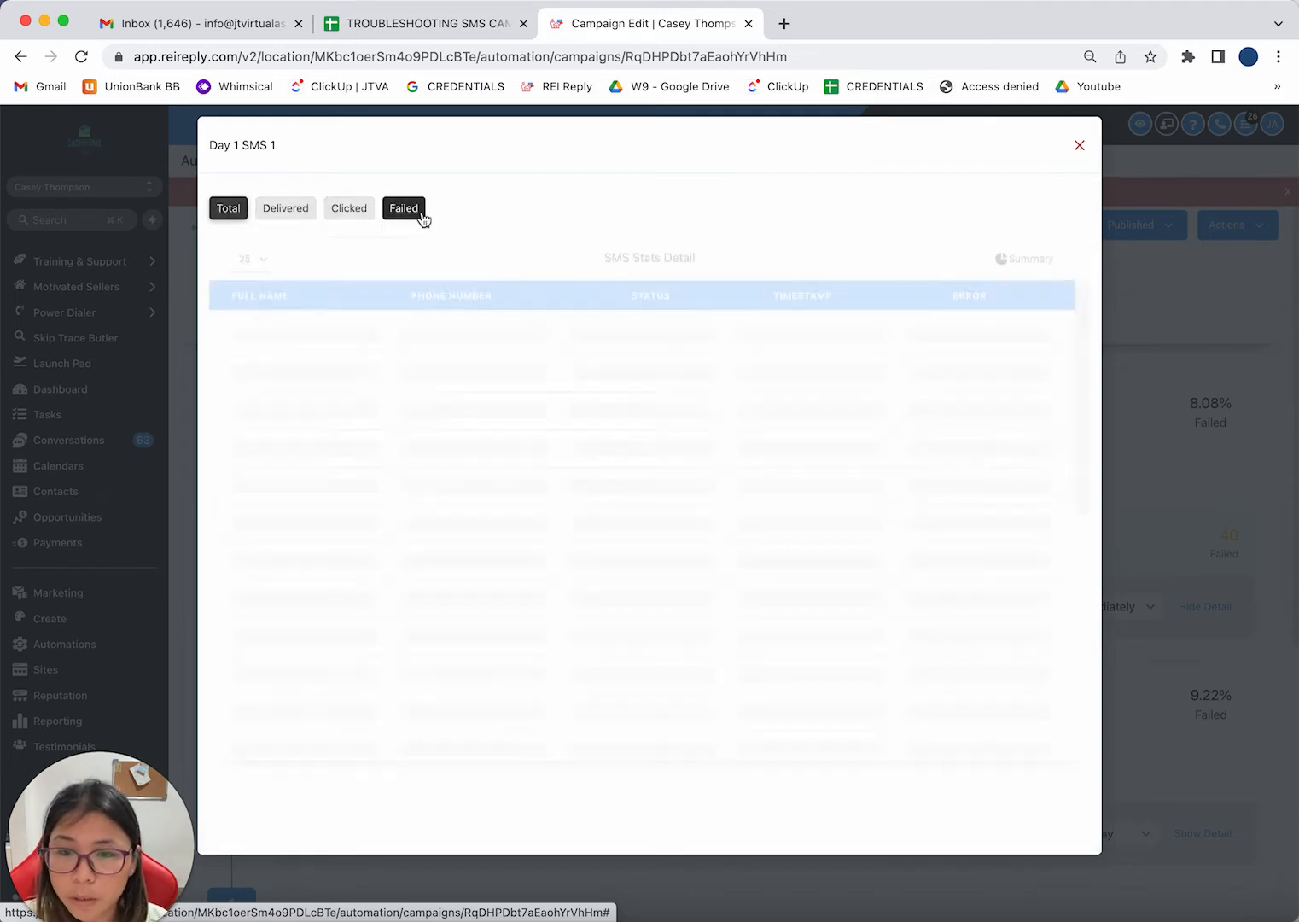
Read the error 30007 explanation and fix steps, then view the SMS TEMPLATES sheet.
click(403, 207)
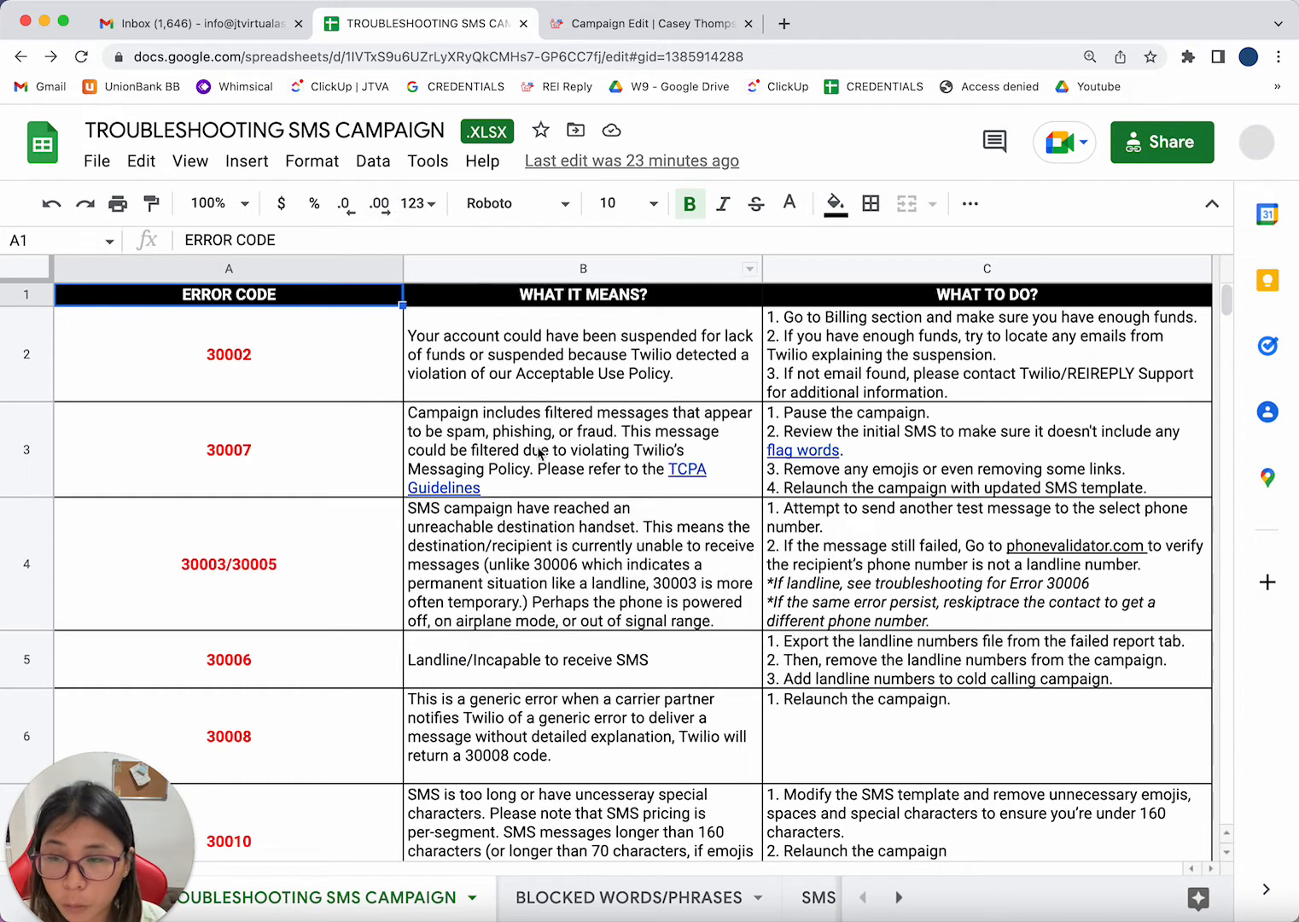
click(229, 354)
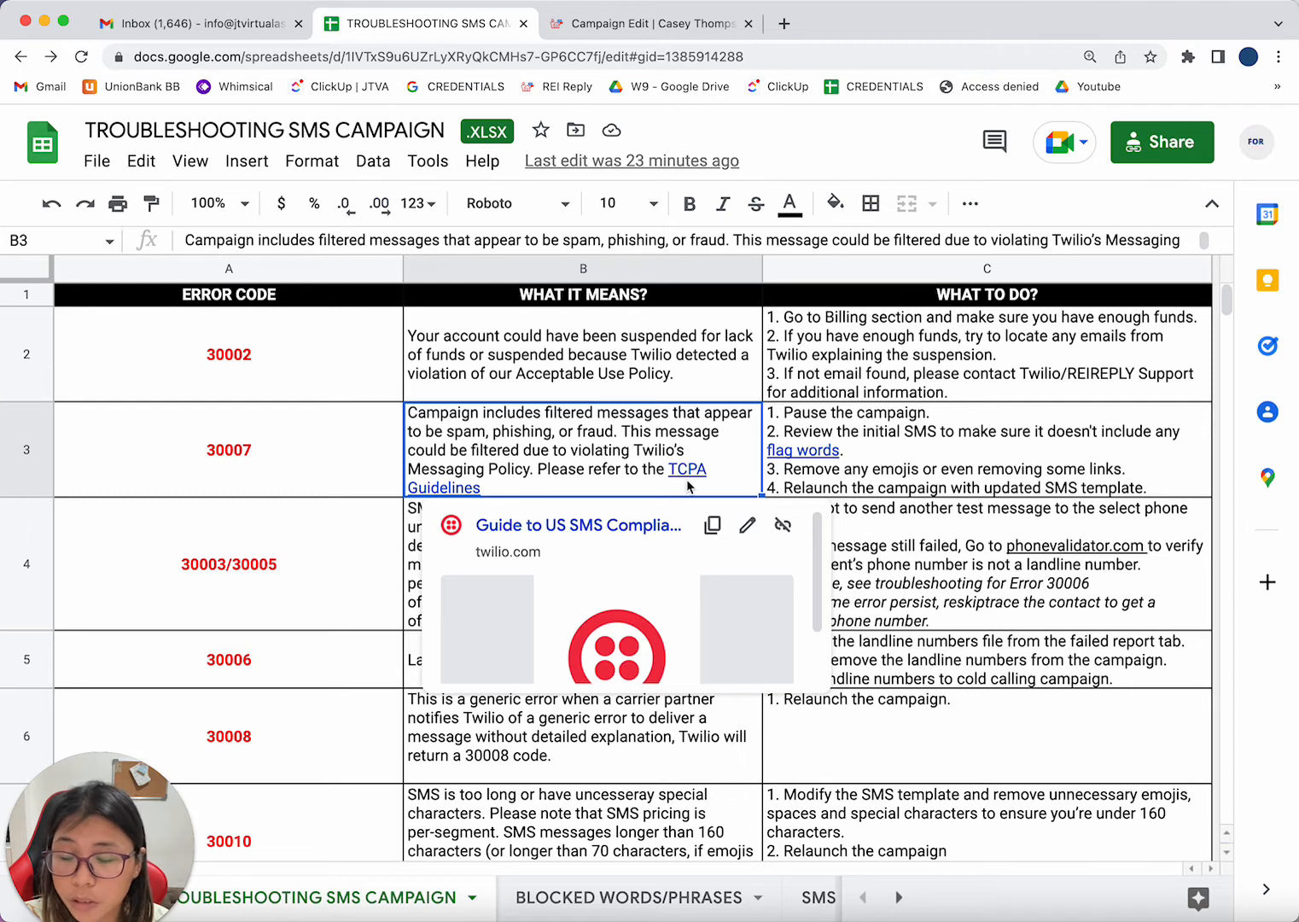
click(986, 449)
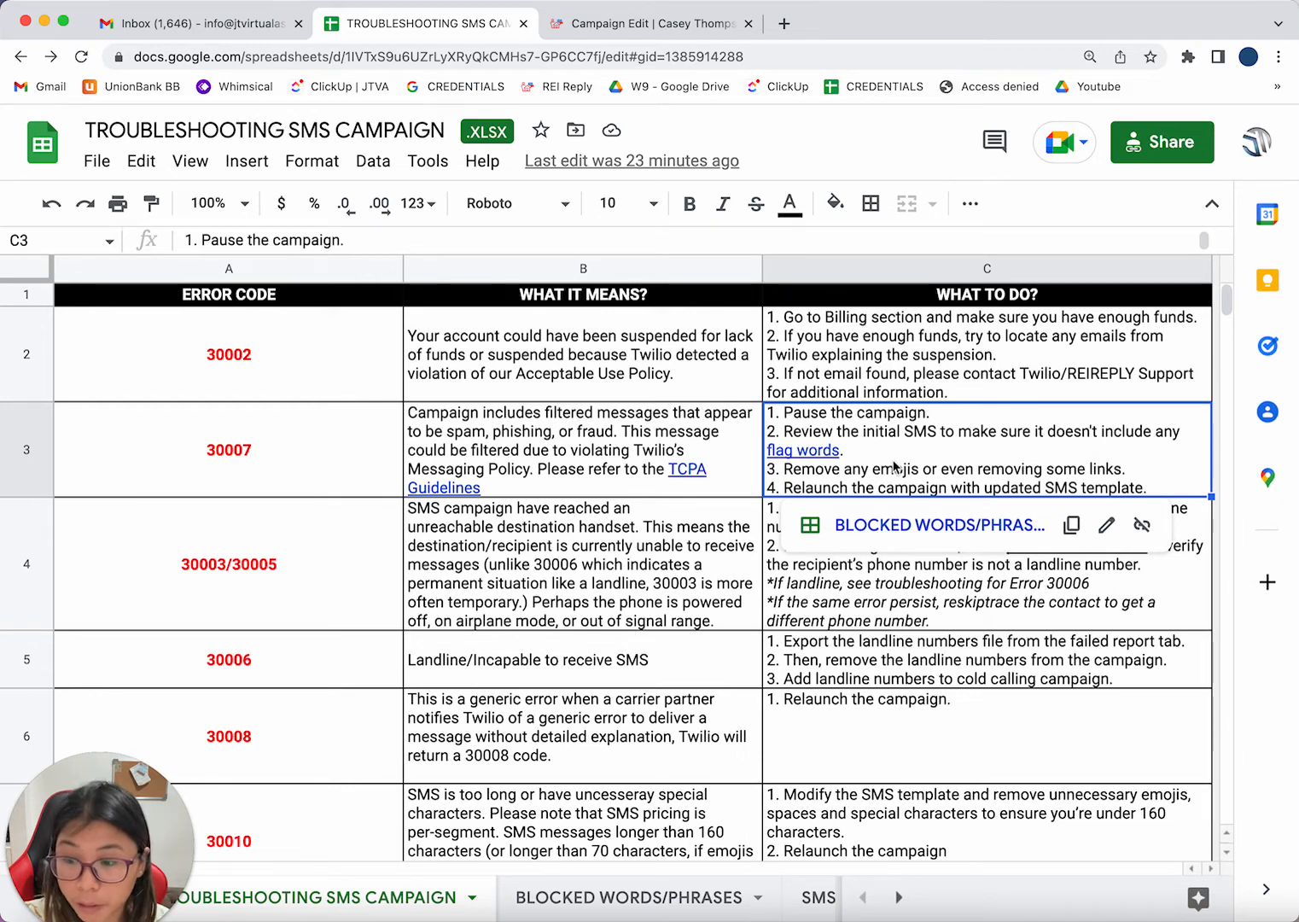
click(732, 897)
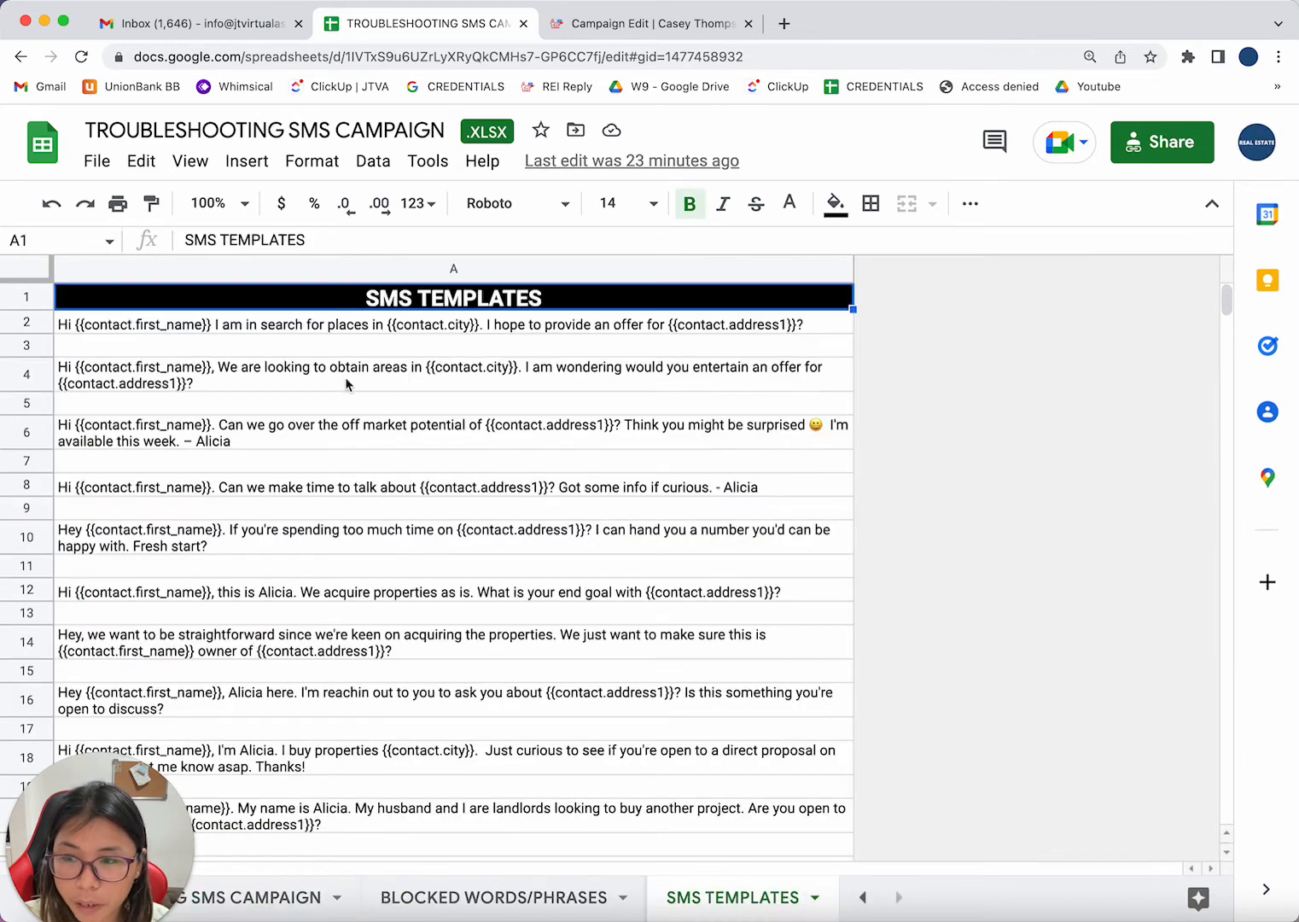
mouse_move(531, 386)
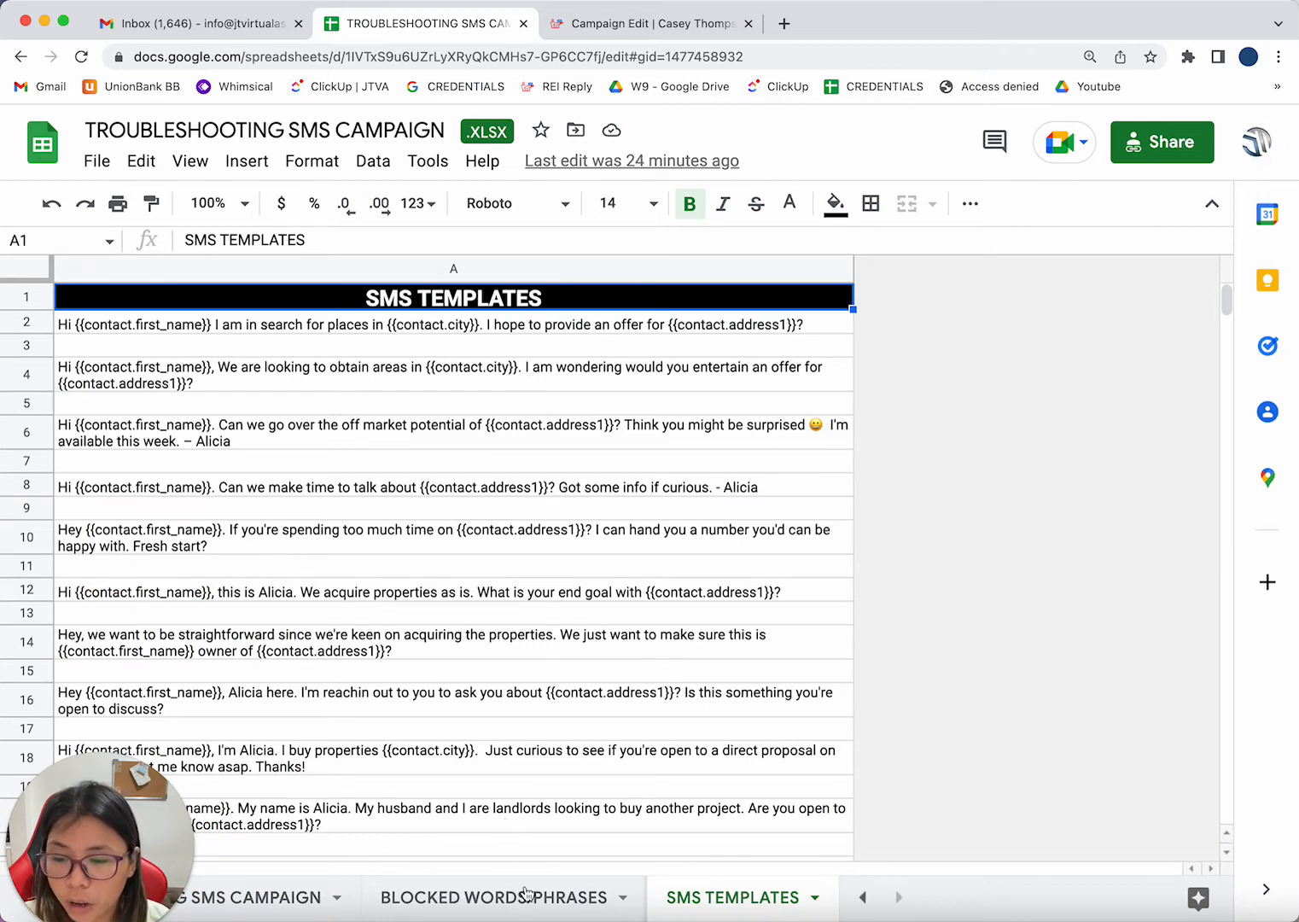
Scroll through the BLOCKED WORDS/PHRASES sheet's list of blocked keywords.
click(489, 897)
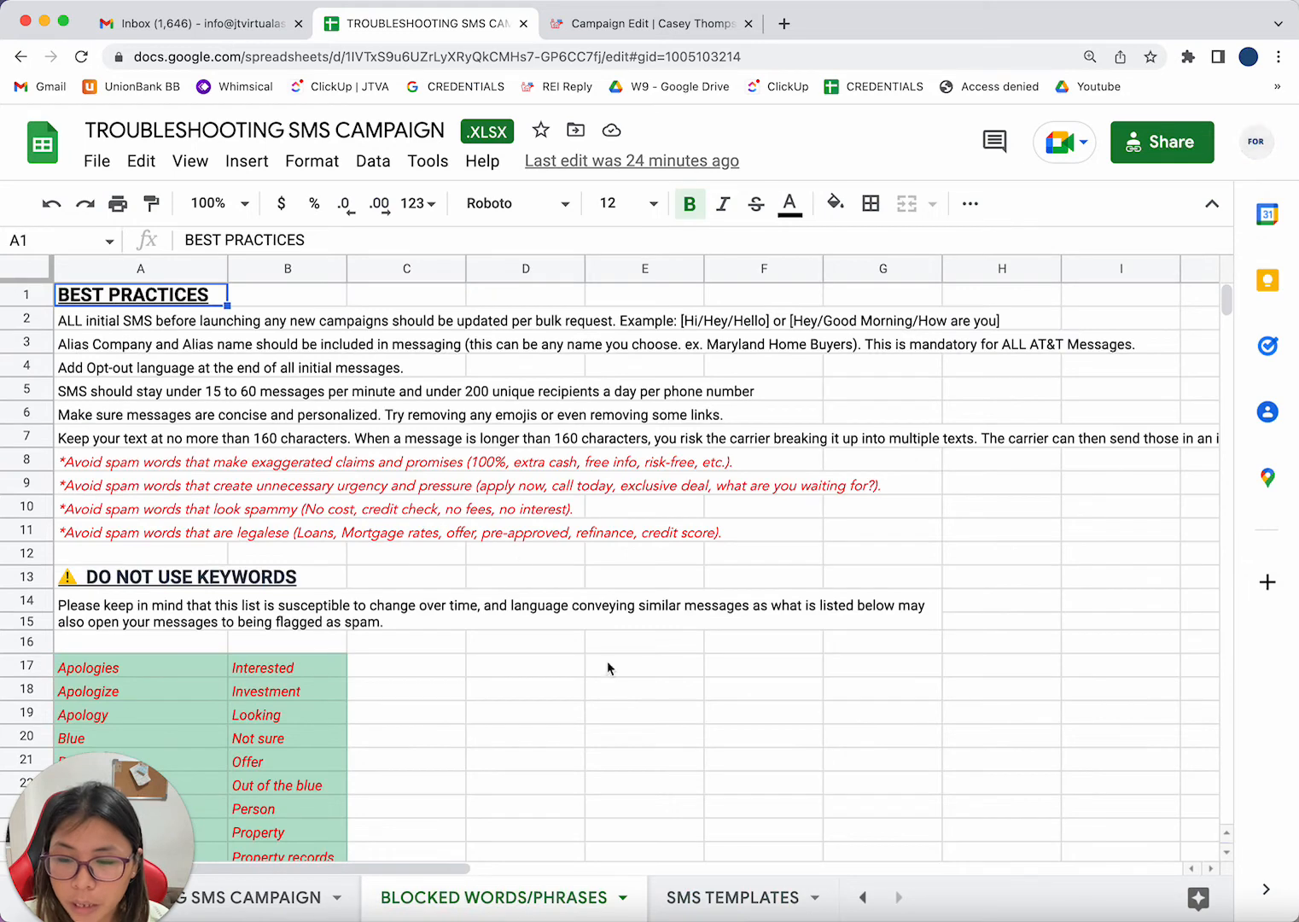
scroll(down, 3)
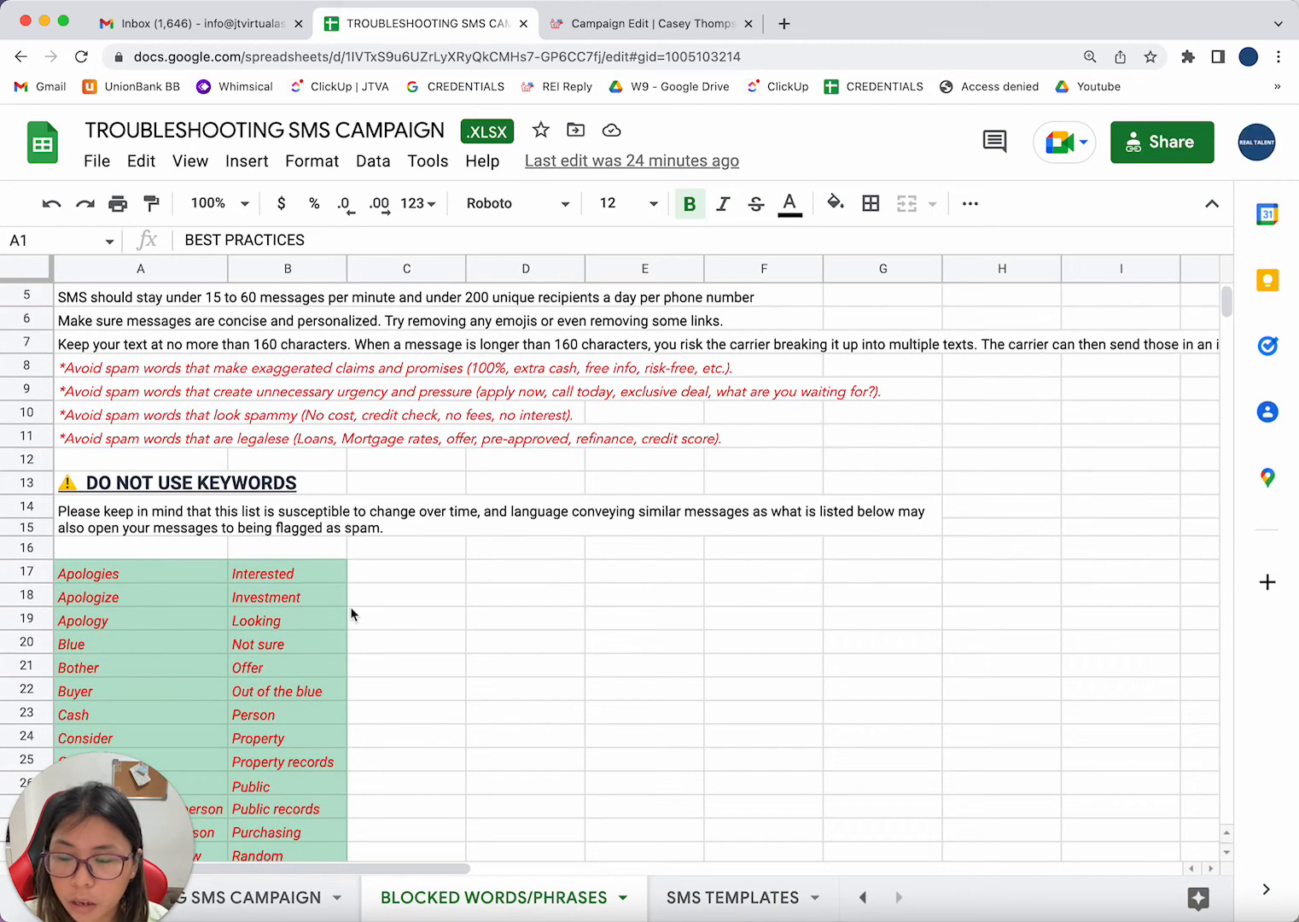
scroll(up, 3)
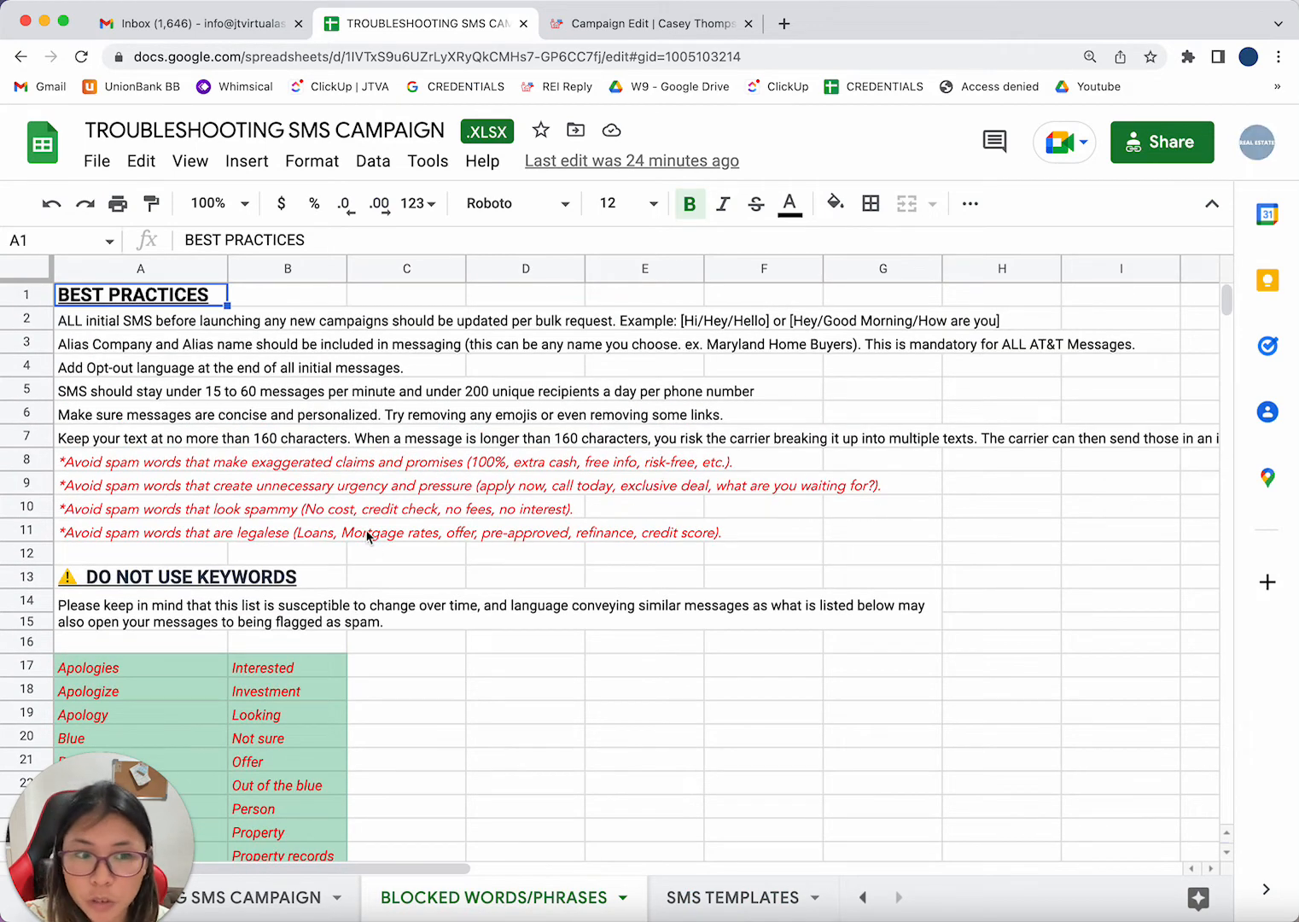
scroll(down, 3)
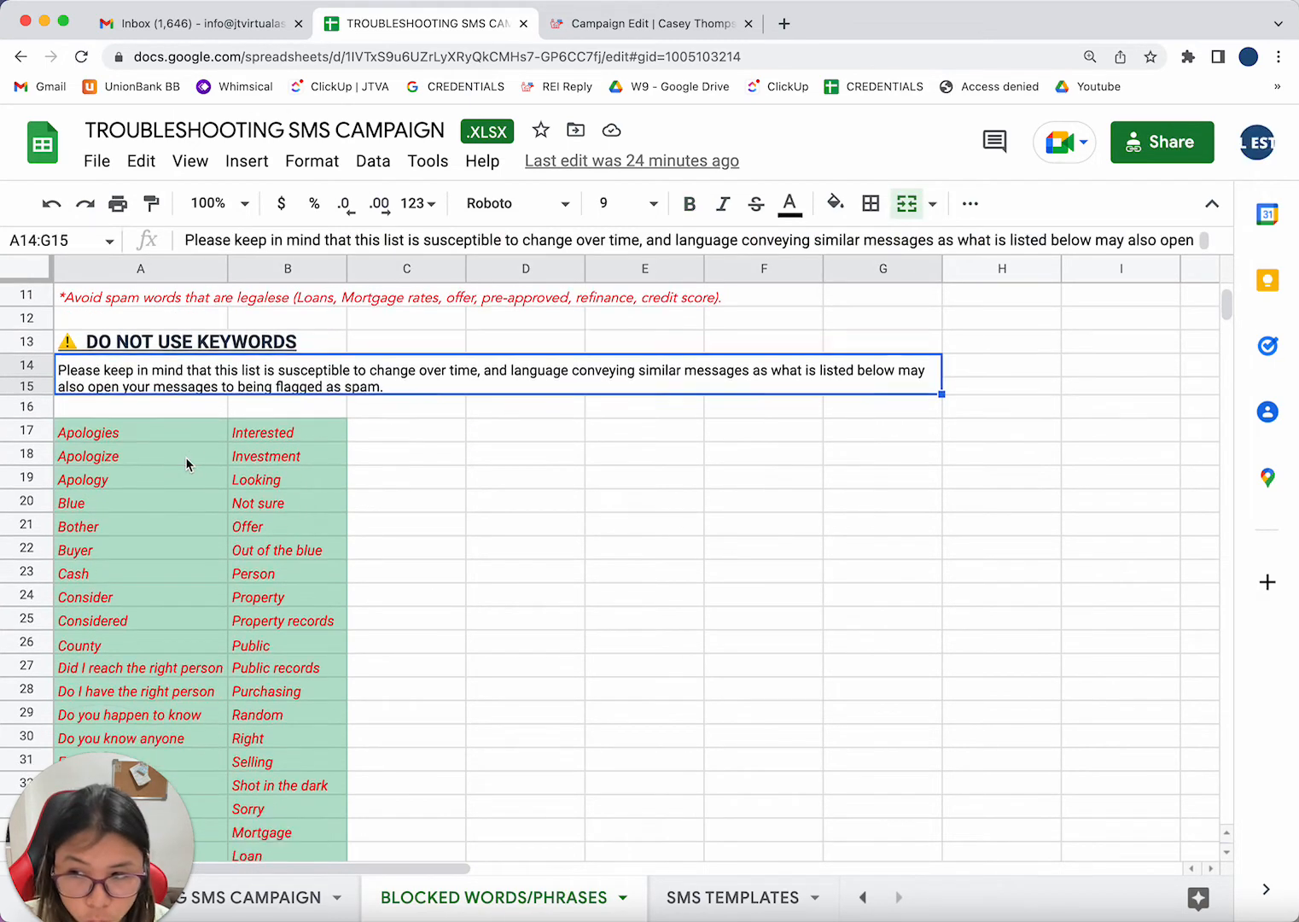
scroll(down, 3)
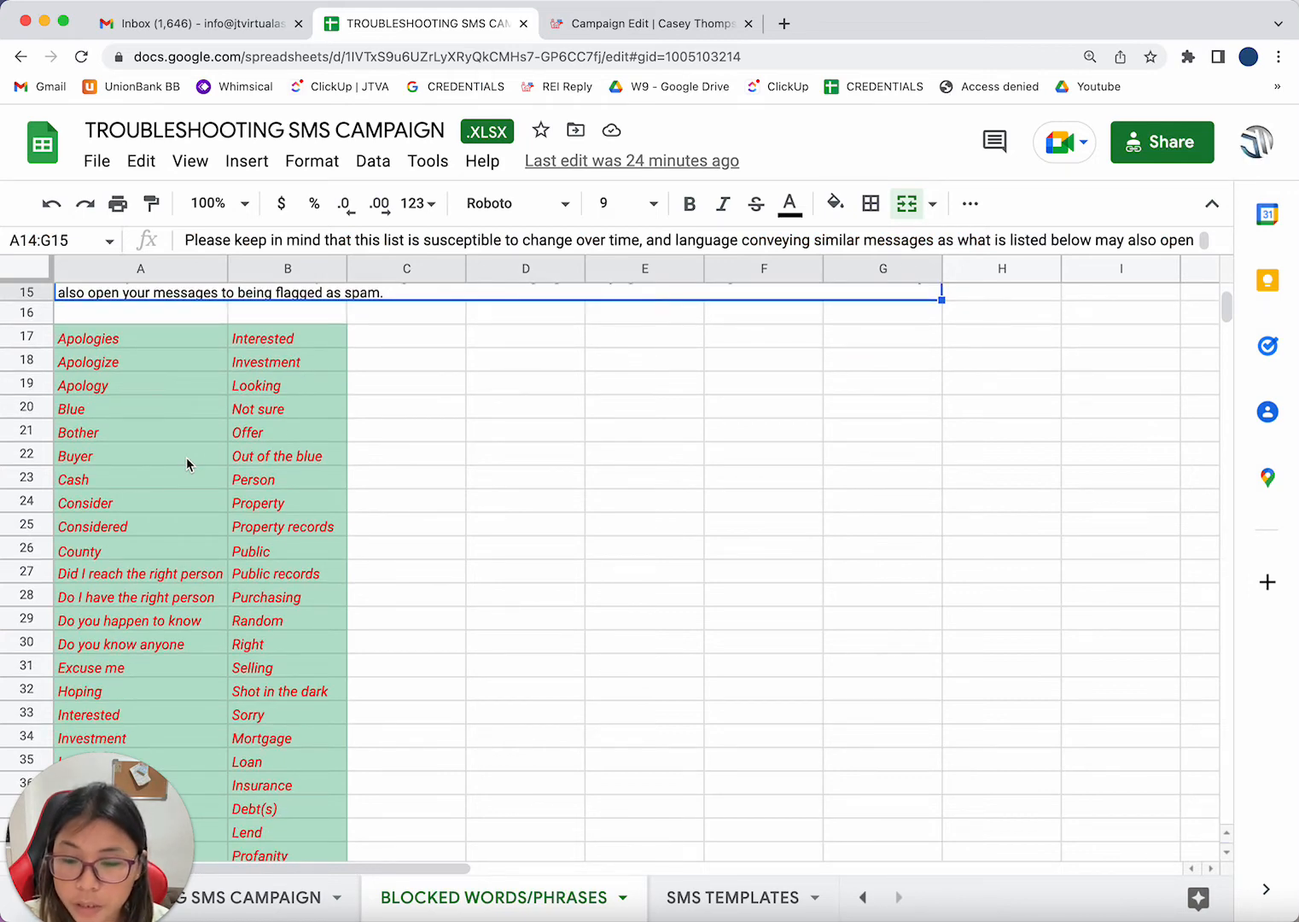
scroll(down, 3)
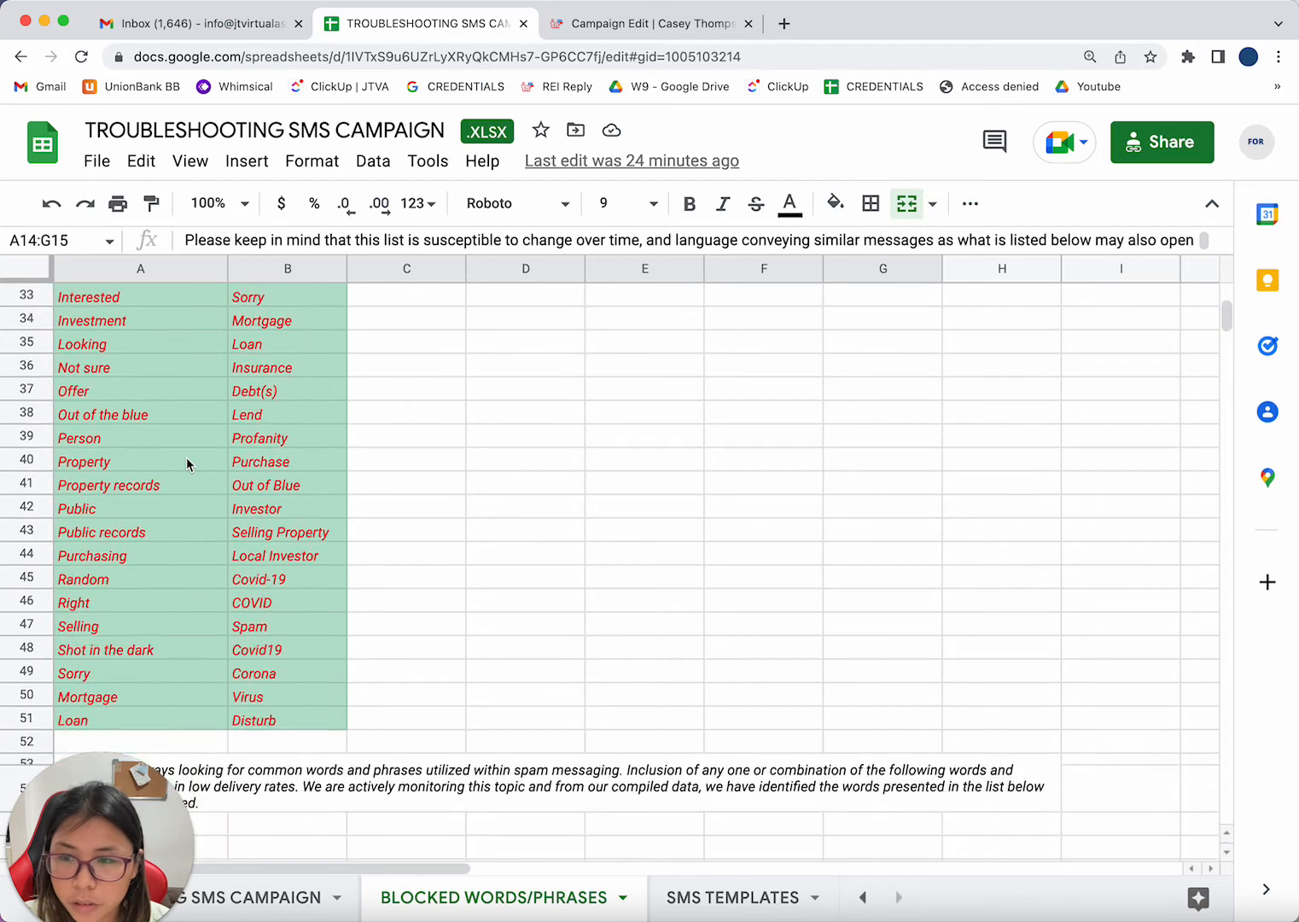
scroll(down, 3)
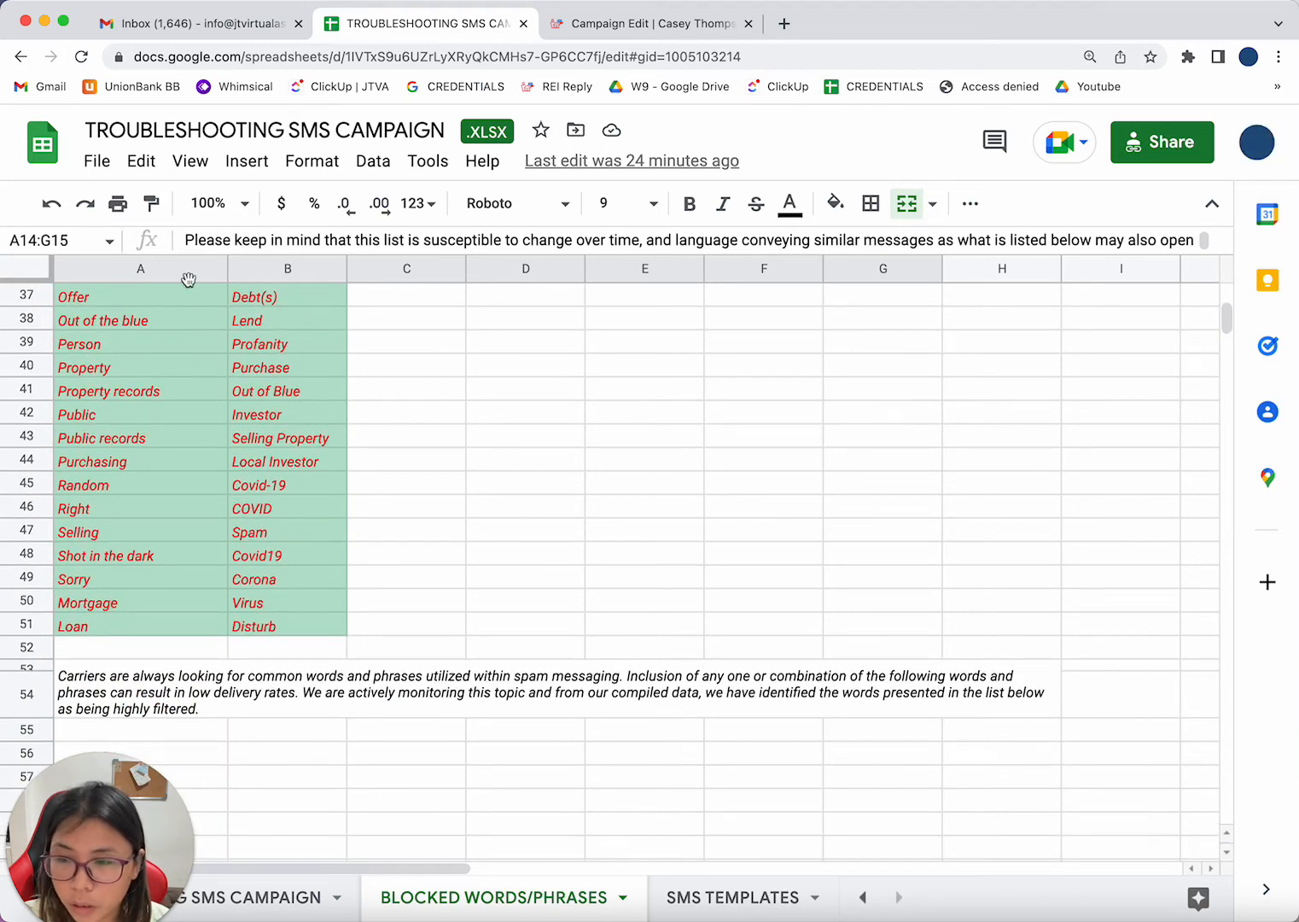
scroll(up, 3)
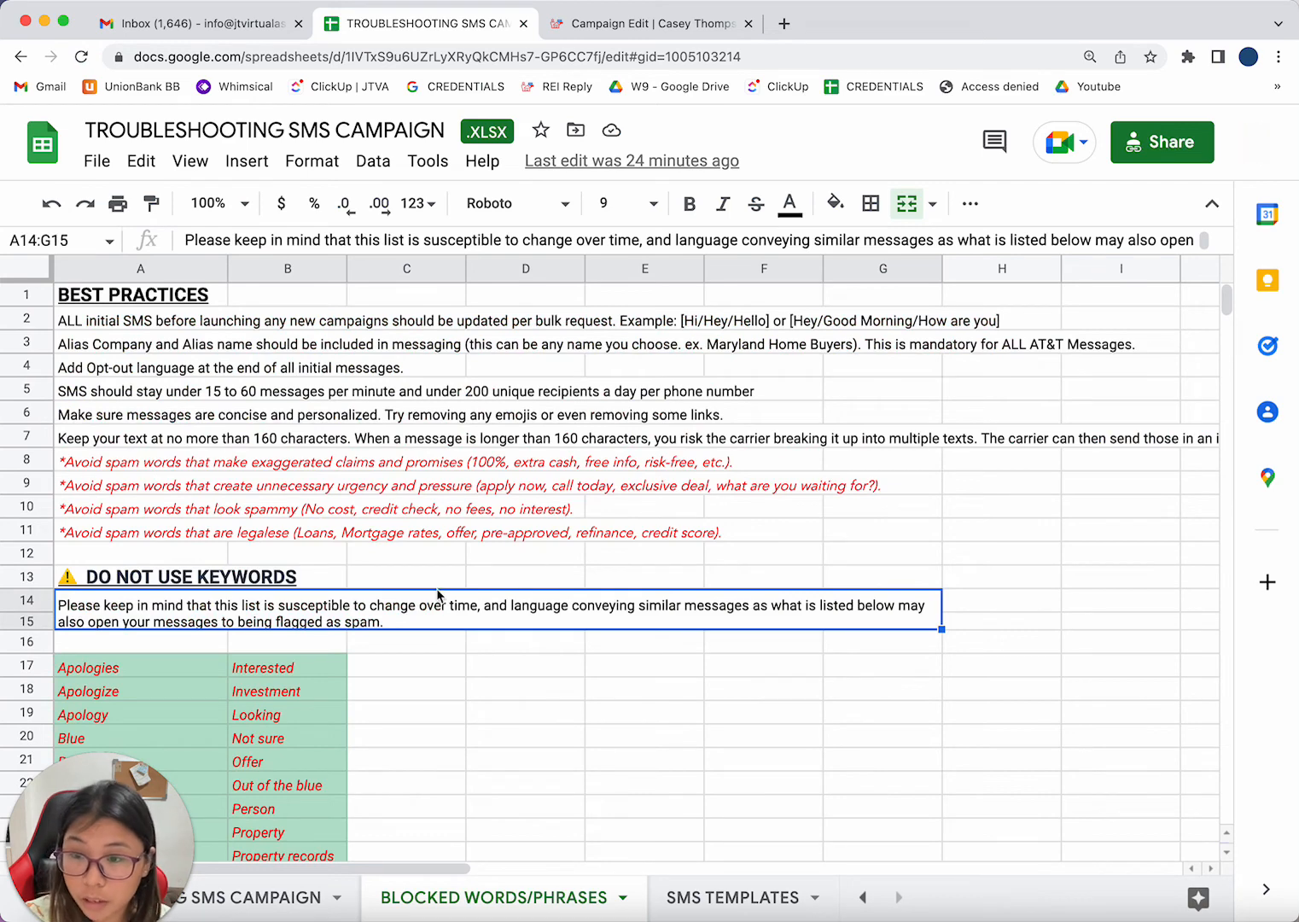
scroll(down, 3)
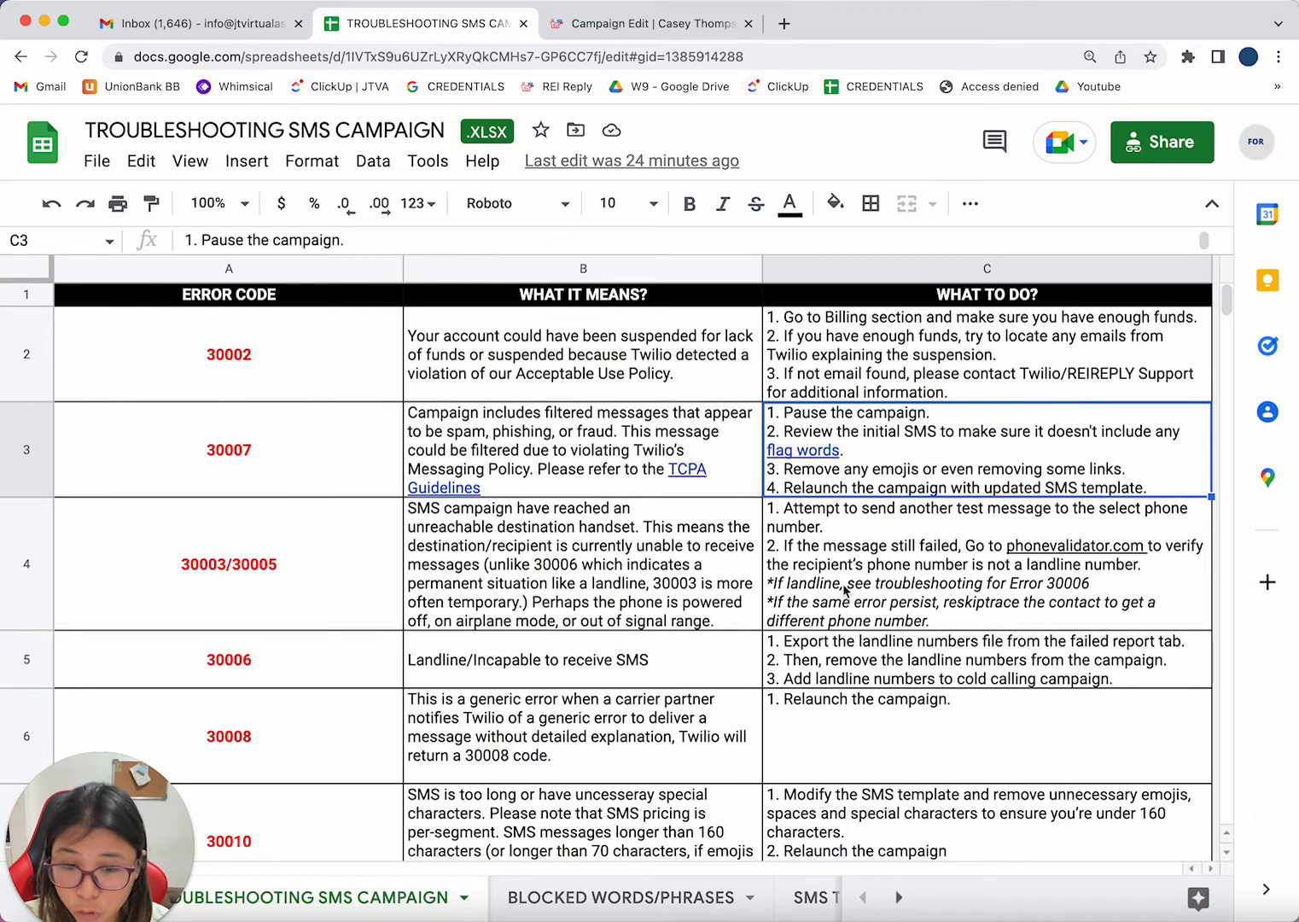
Read the error 30003/30005 fix steps, then return to REI Reply's failed-message list.
click(986, 353)
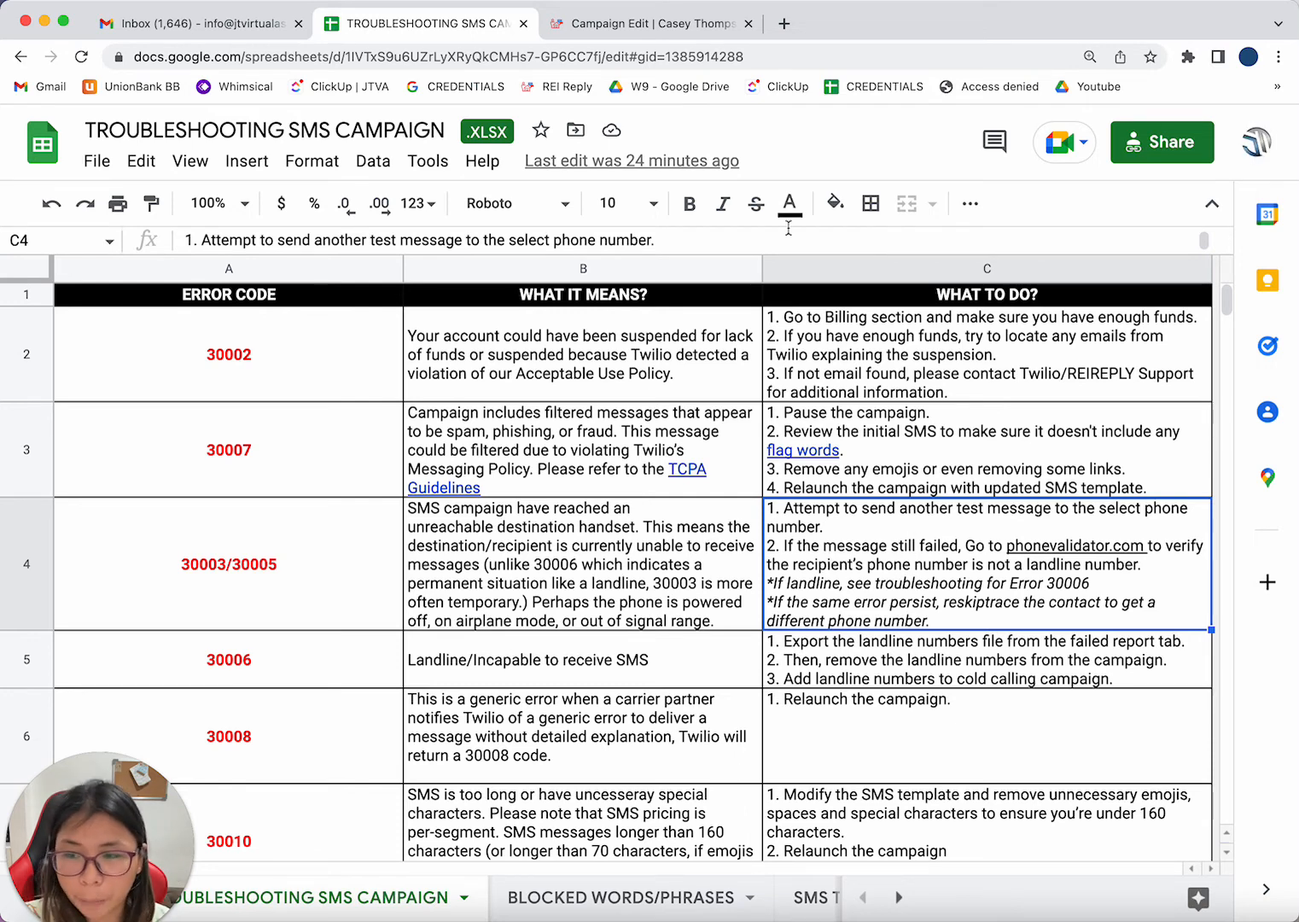
click(648, 23)
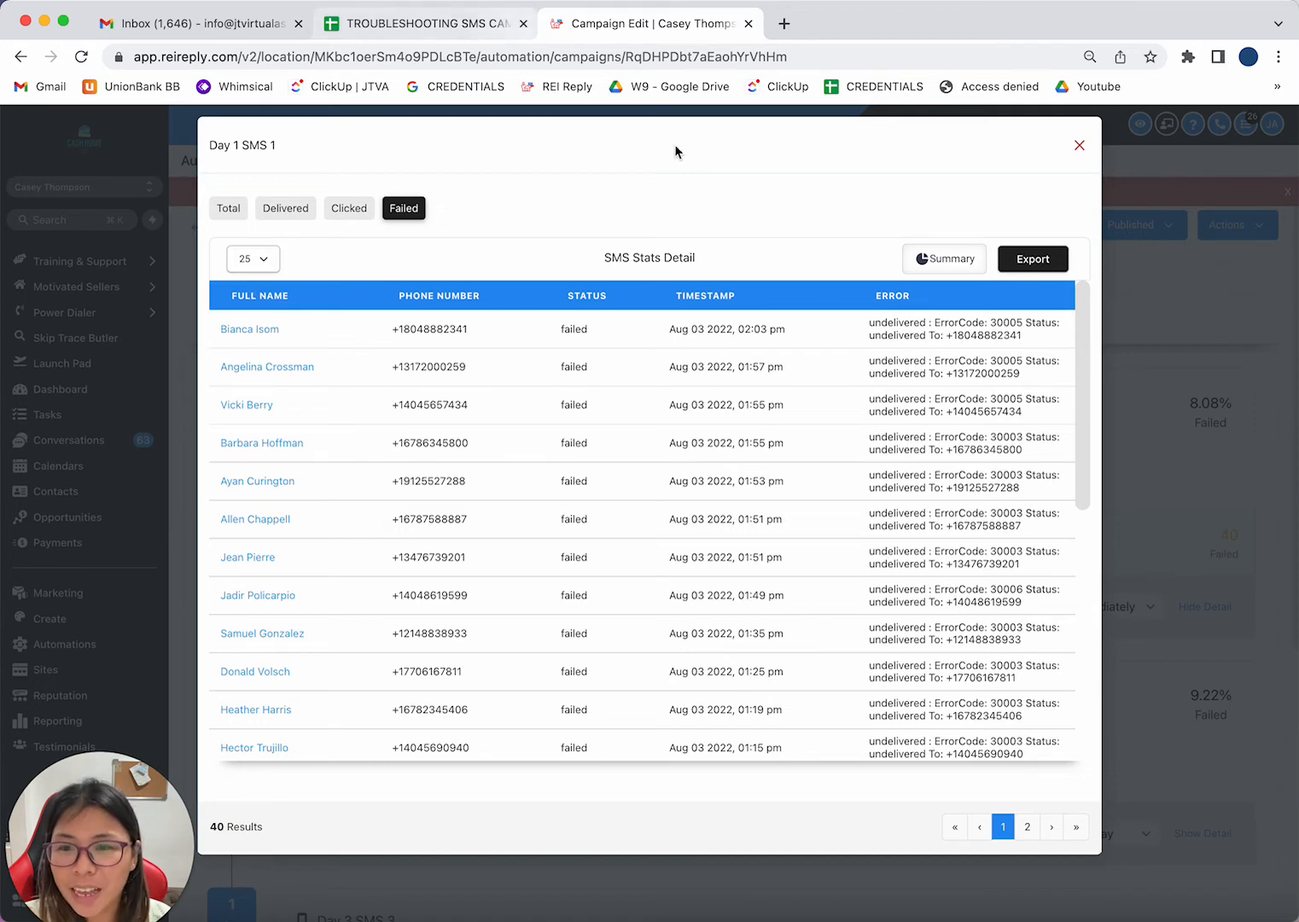
mouse_move(821, 414)
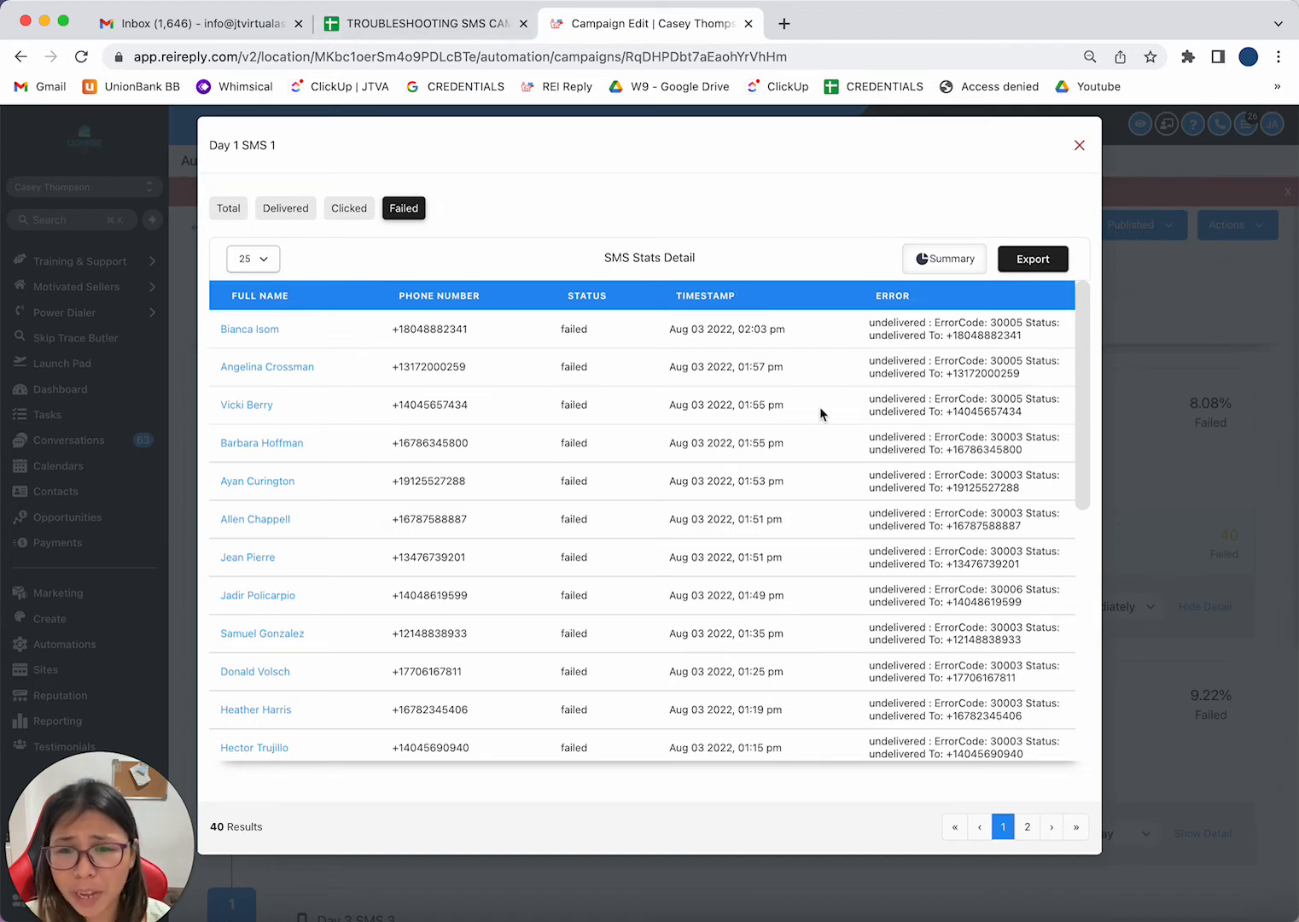
mouse_move(1039, 351)
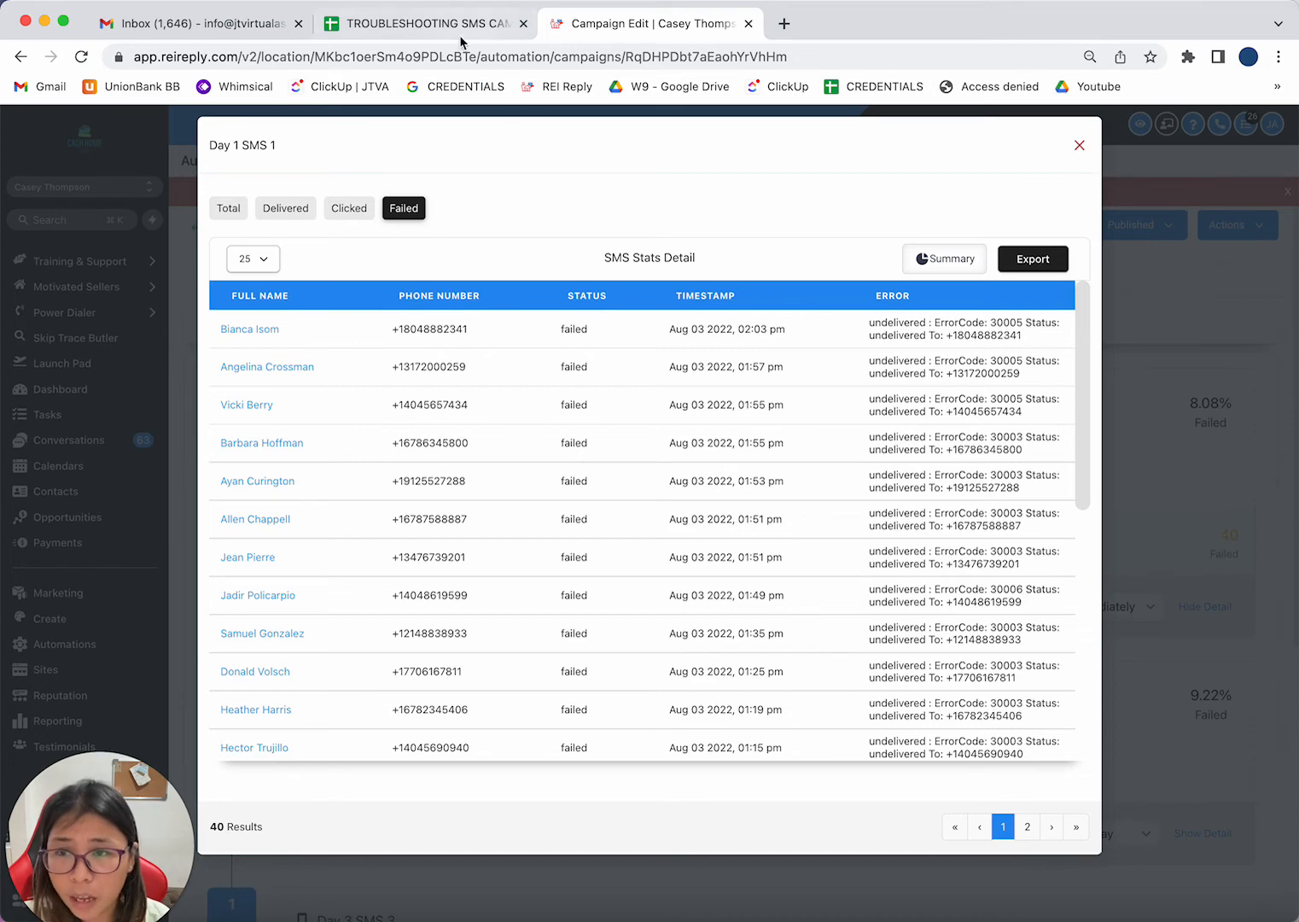
mouse_move(424, 23)
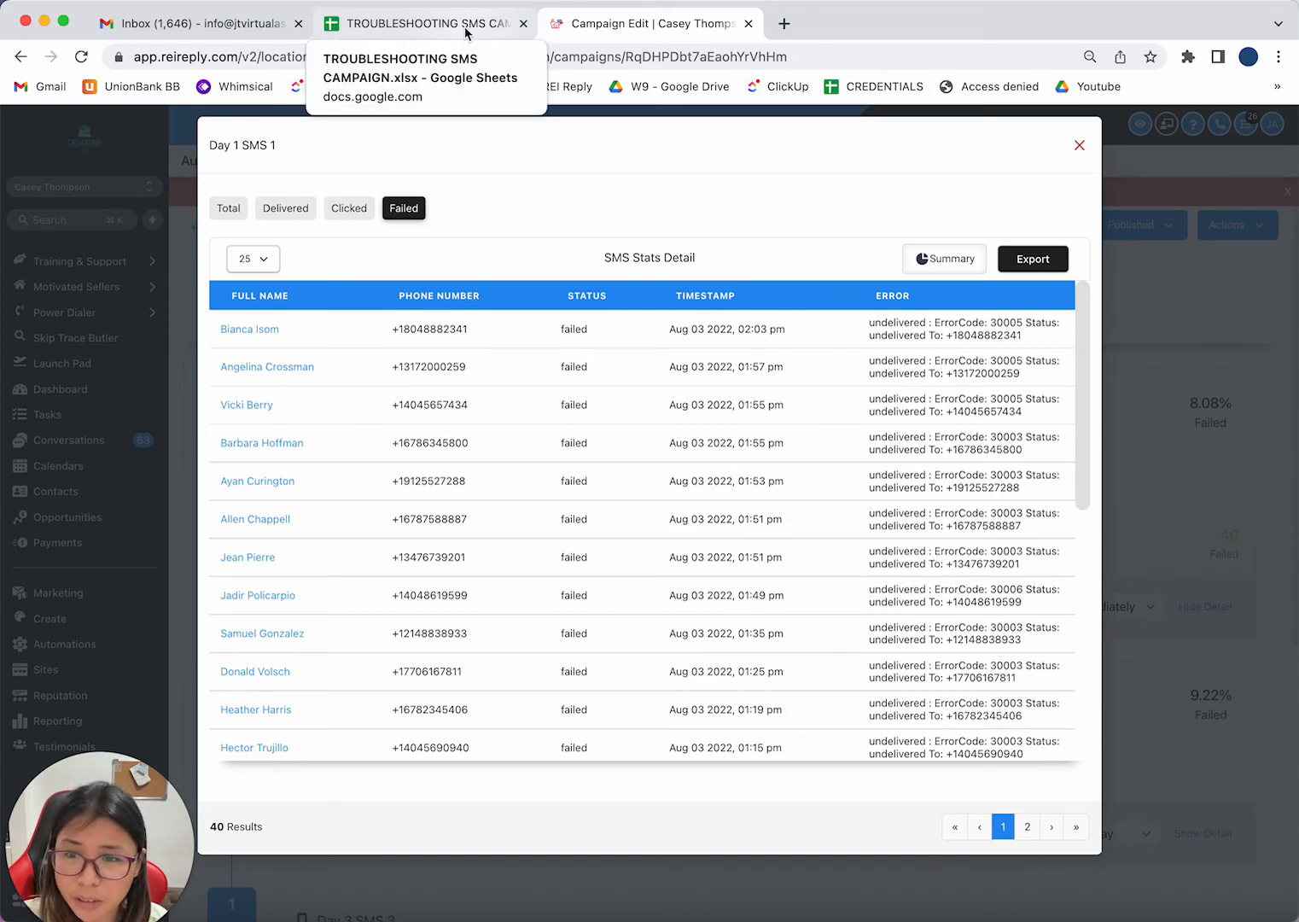
After reviewing the failed messages' error codes, switch back to the troubleshooting spreadsheet.
click(425, 23)
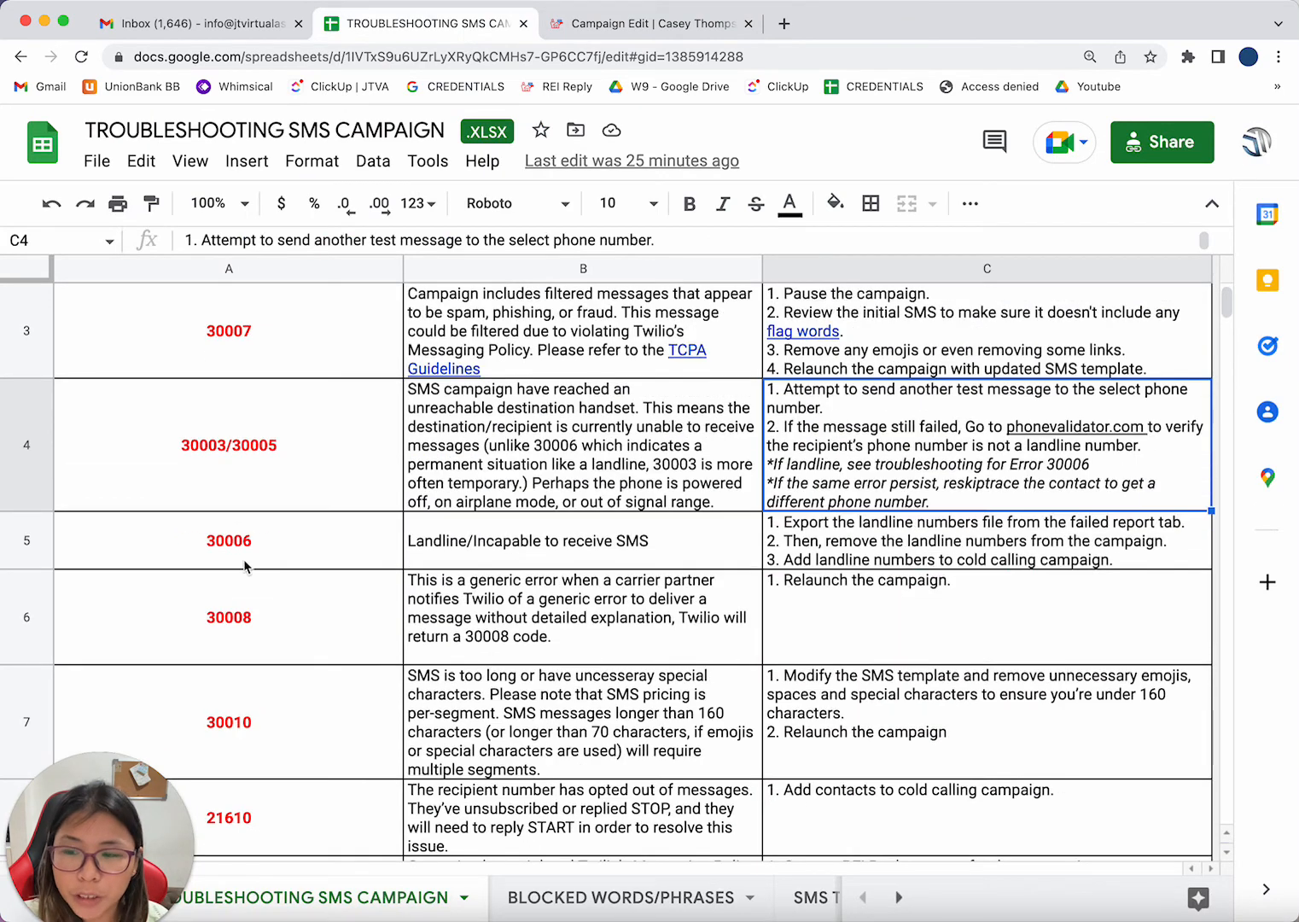
Read the error 30006 landline explanation, then return to the 40 failed messages.
click(583, 541)
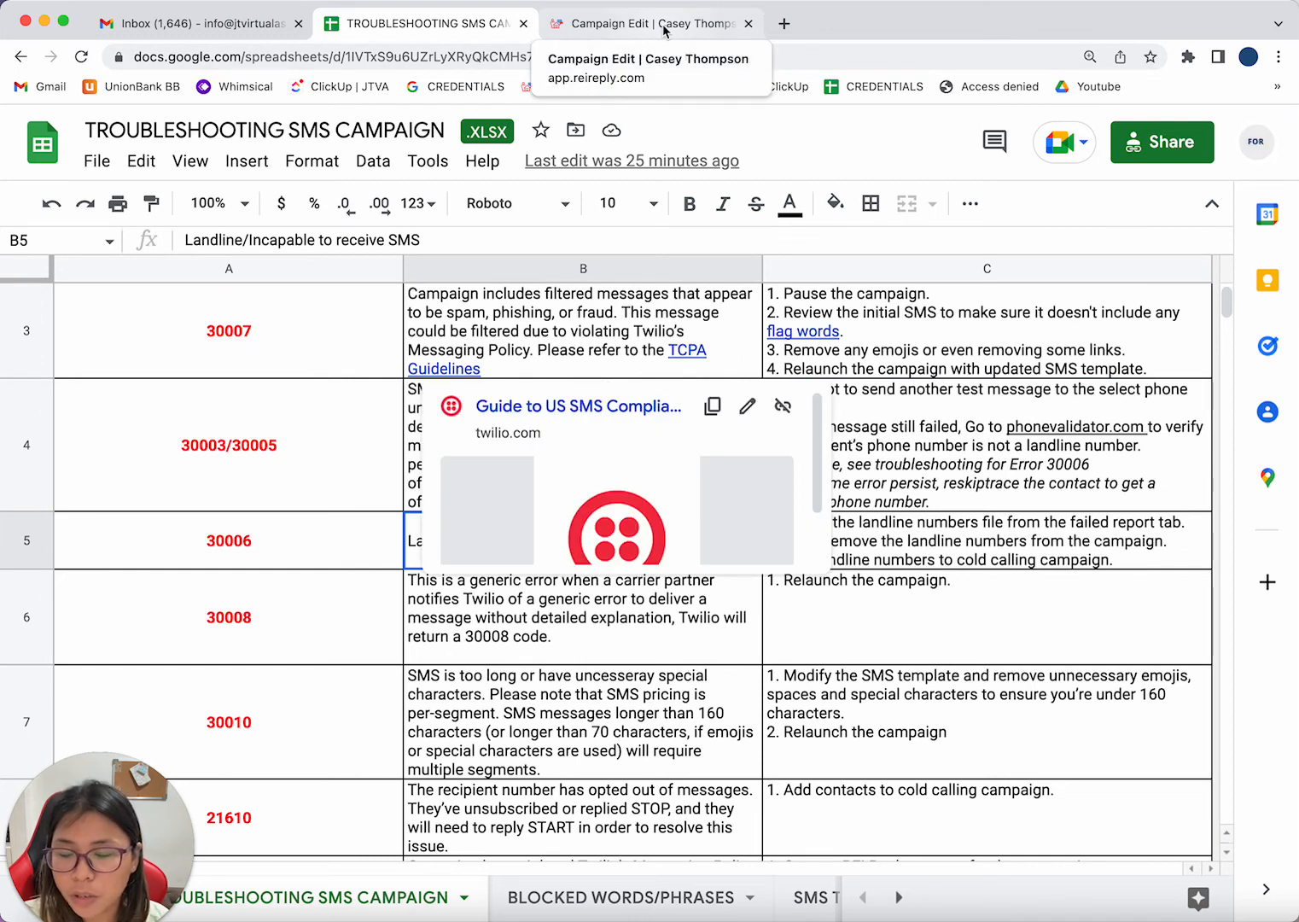
click(651, 23)
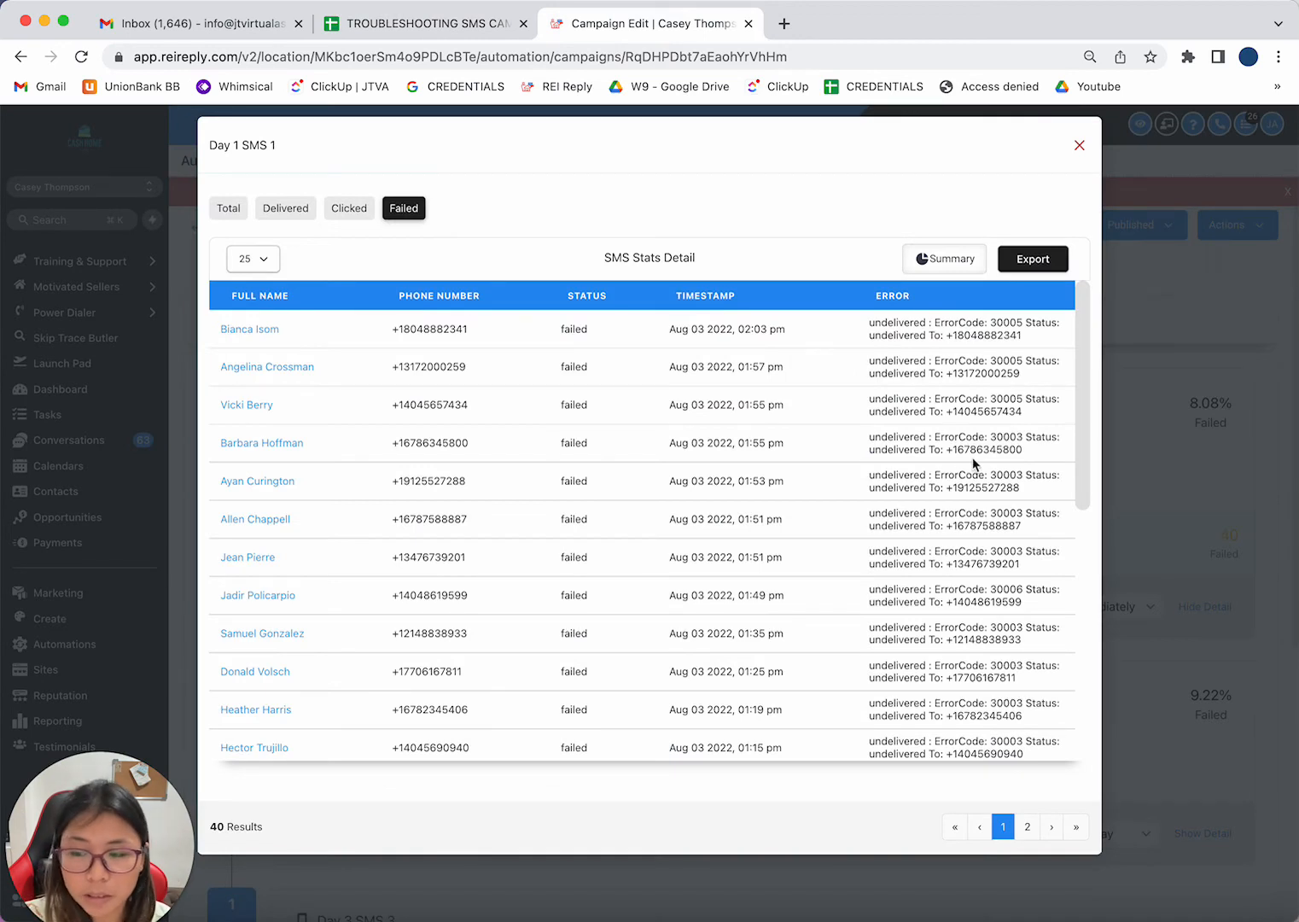
mouse_move(965, 468)
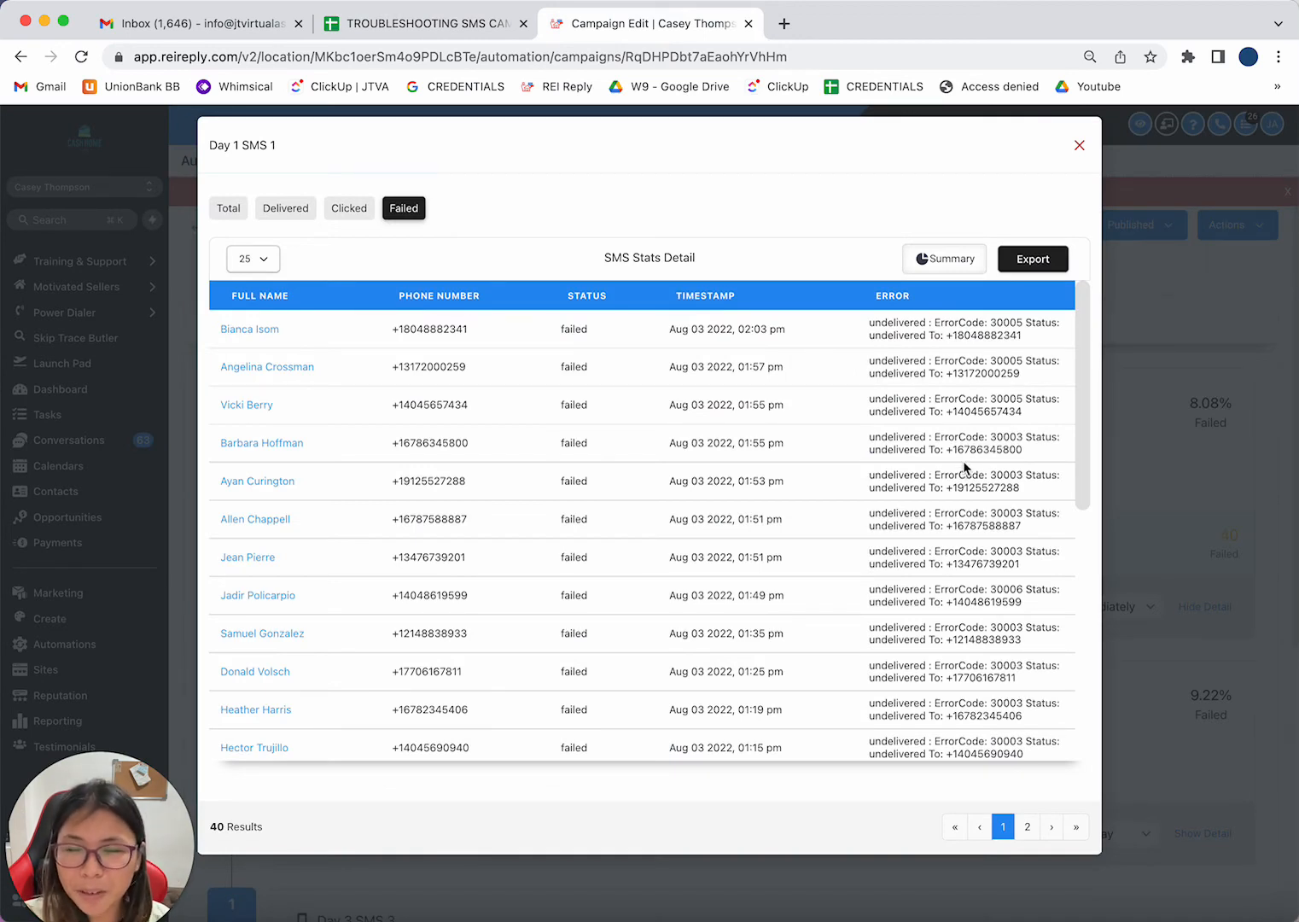